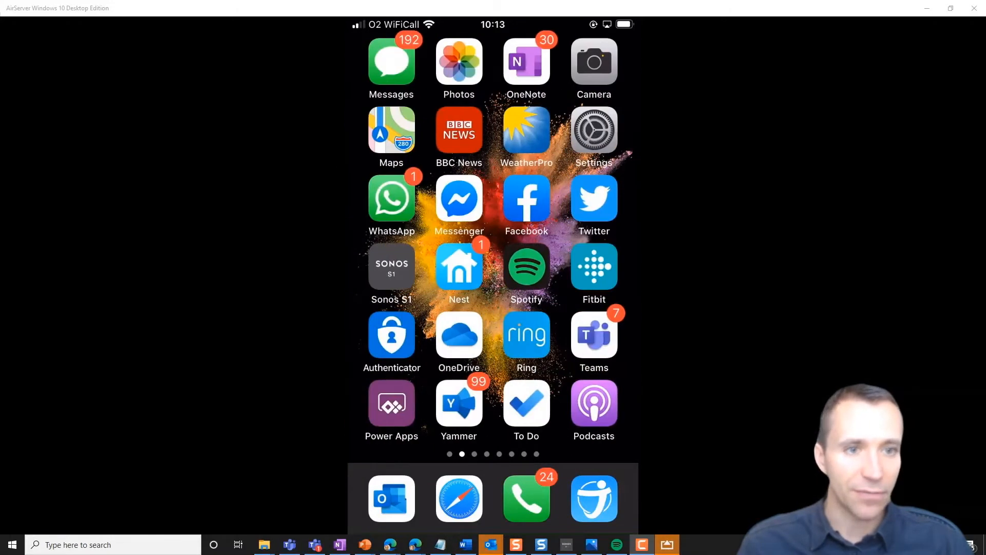
Step: Submit a High-severity Restaurant report 'Incident in the garden!' with a window-blind photo
click(390, 405)
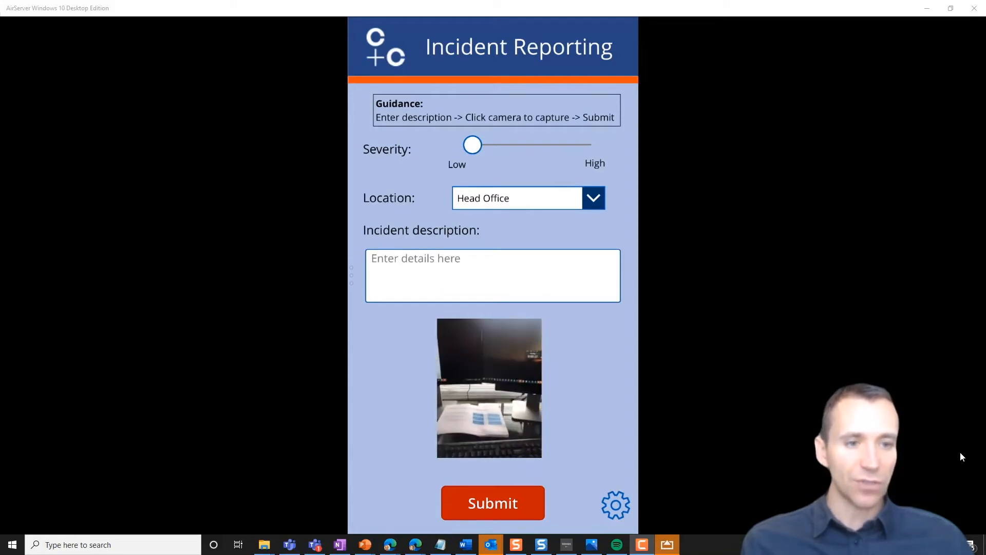
click(493, 275)
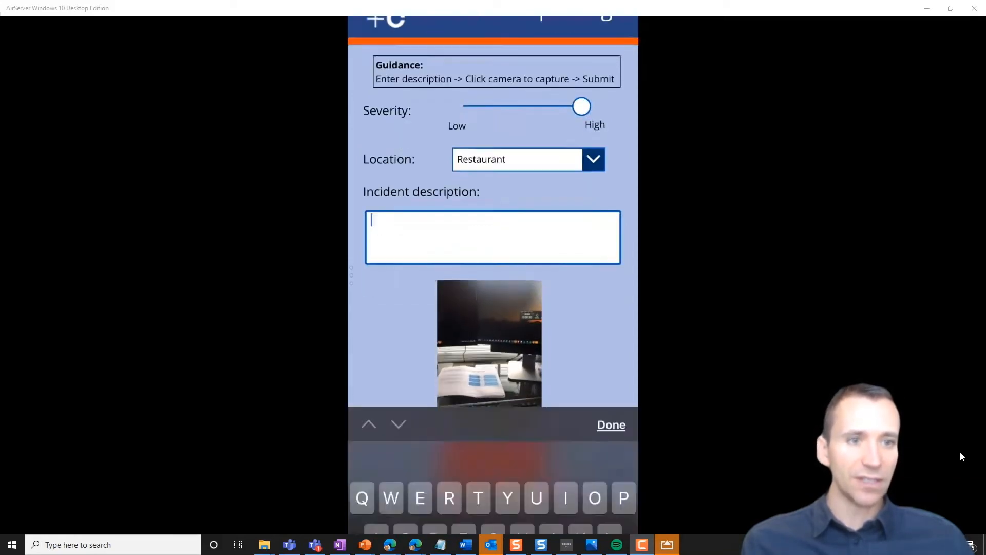
text(Incident in the garden)
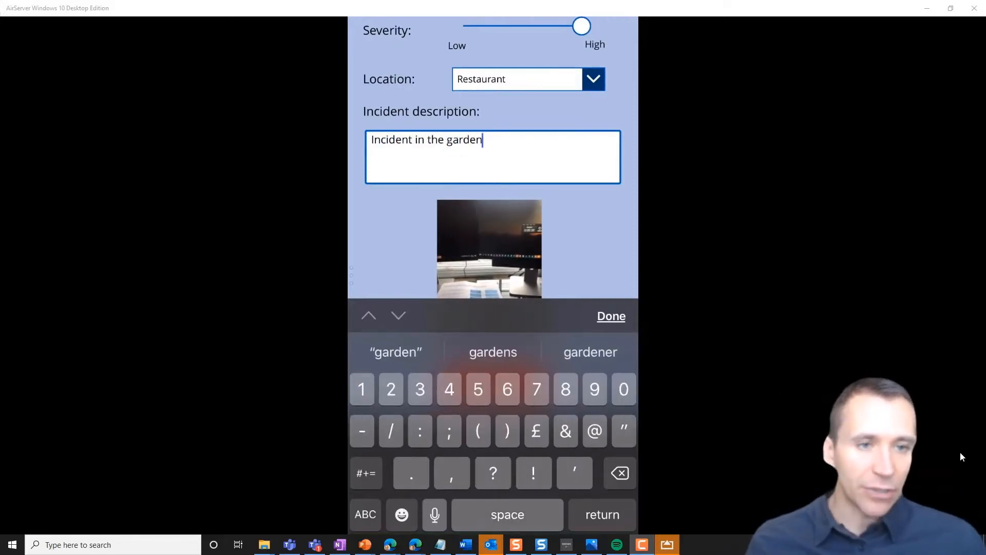
click(609, 316)
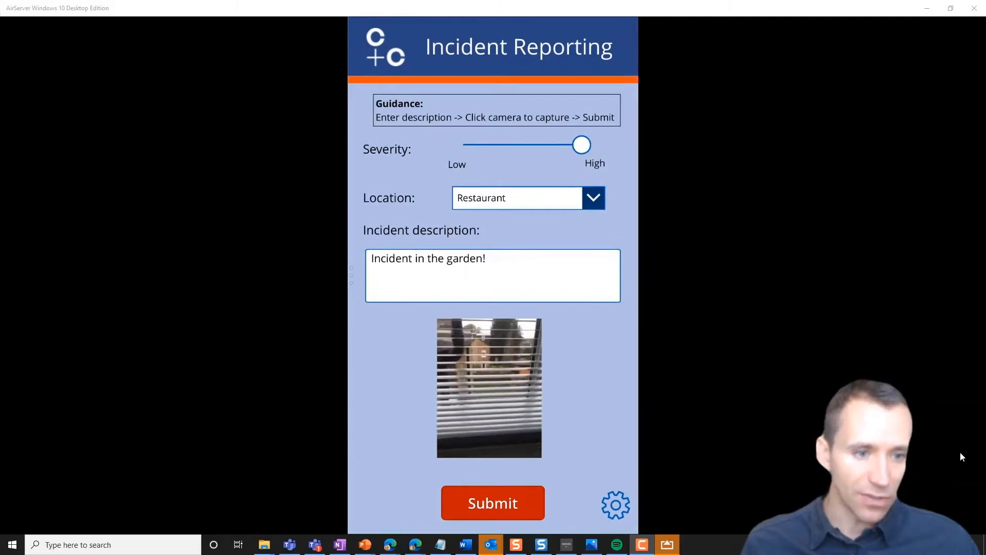
click(493, 503)
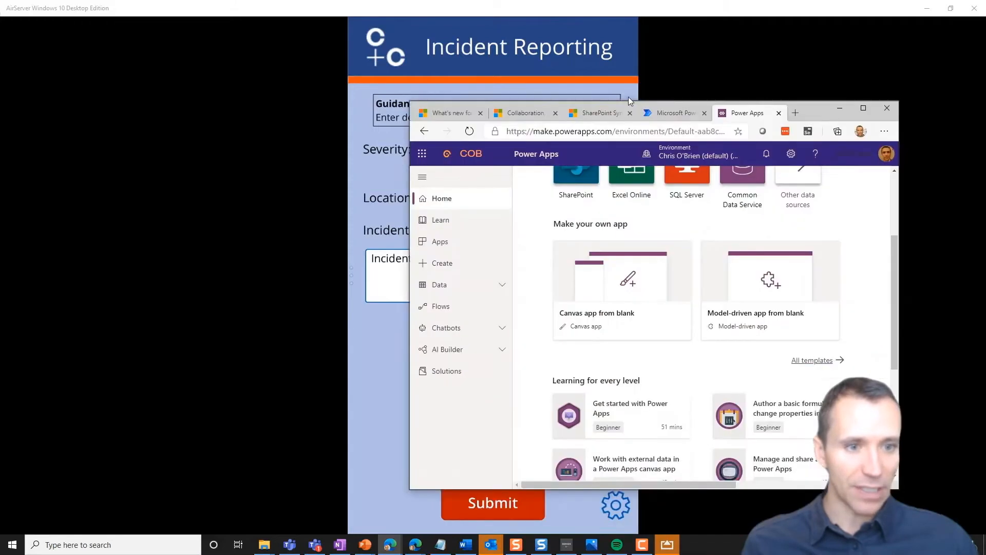
Step: Maximize the browser and open the Incident Reporting app for editing in Power Apps Studio
click(863, 107)
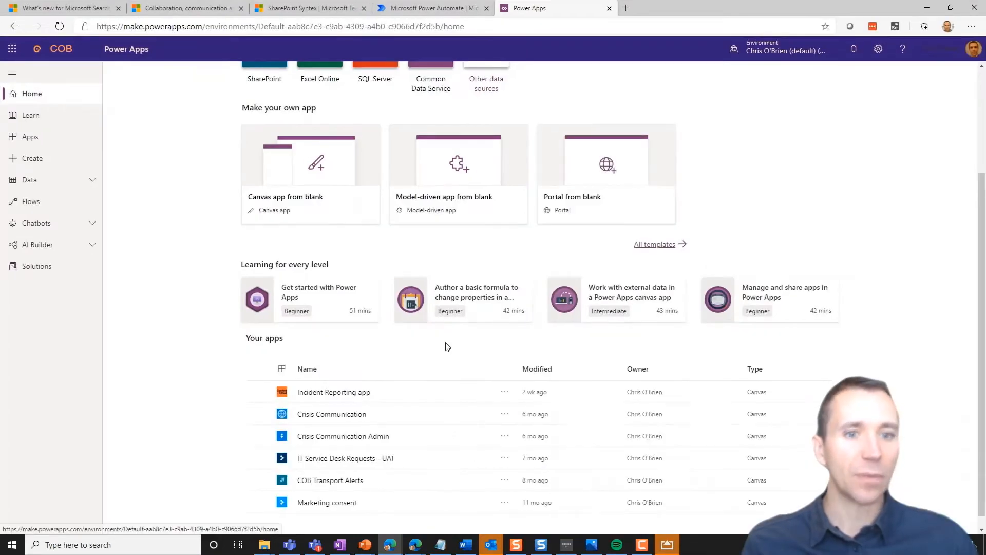
click(504, 391)
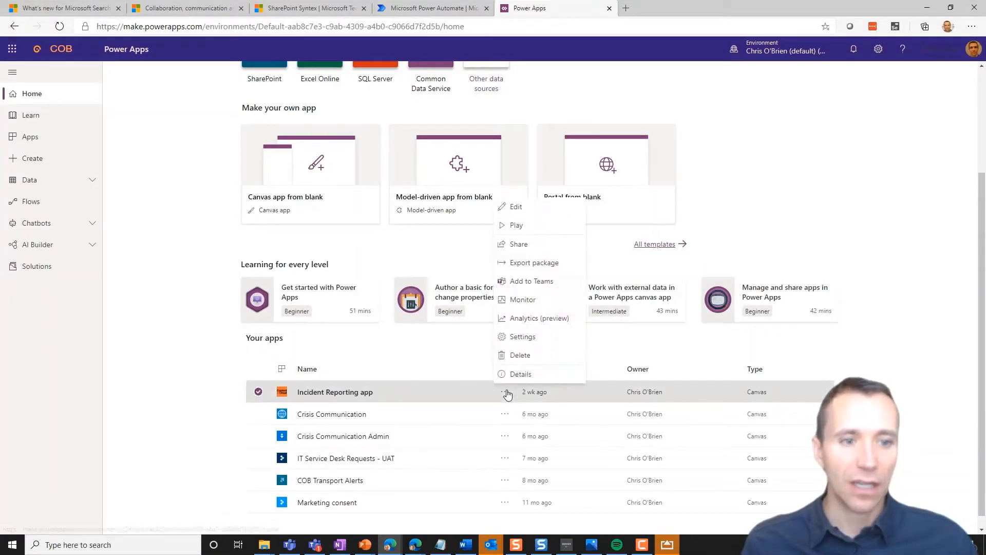
click(515, 207)
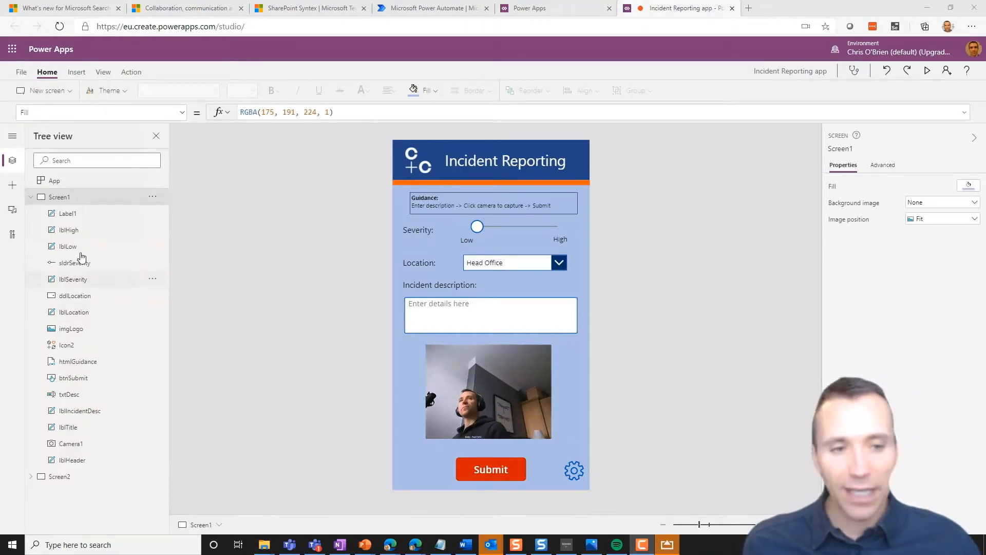
mouse_move(490, 469)
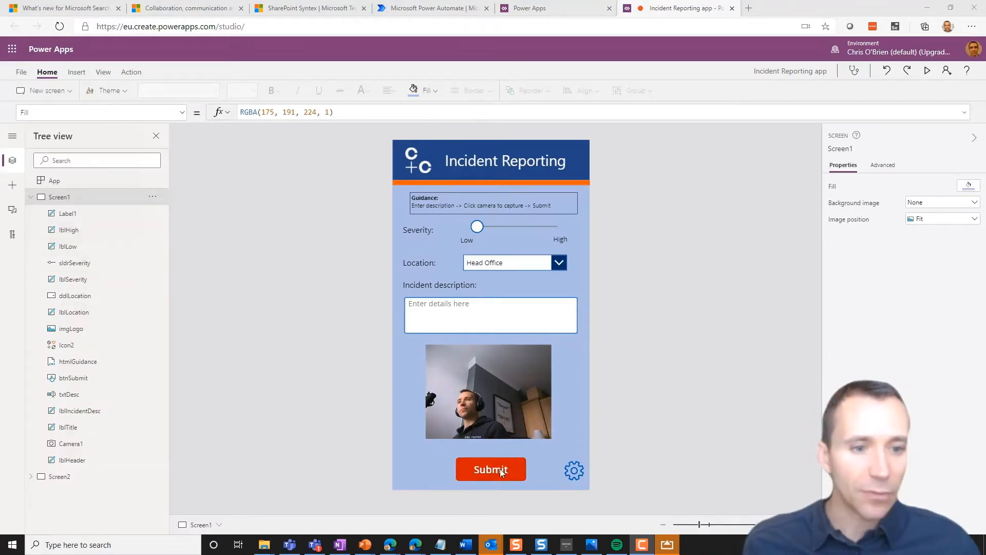
Step: Review btnSubmit's OnSelect formula saving title, photo and location to IncidentReports
click(491, 469)
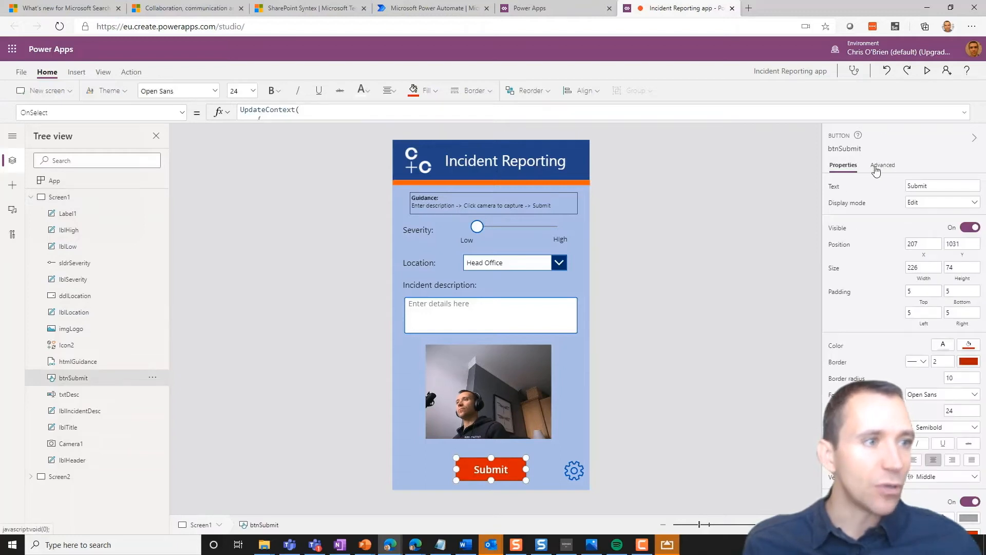
mouse_move(879, 168)
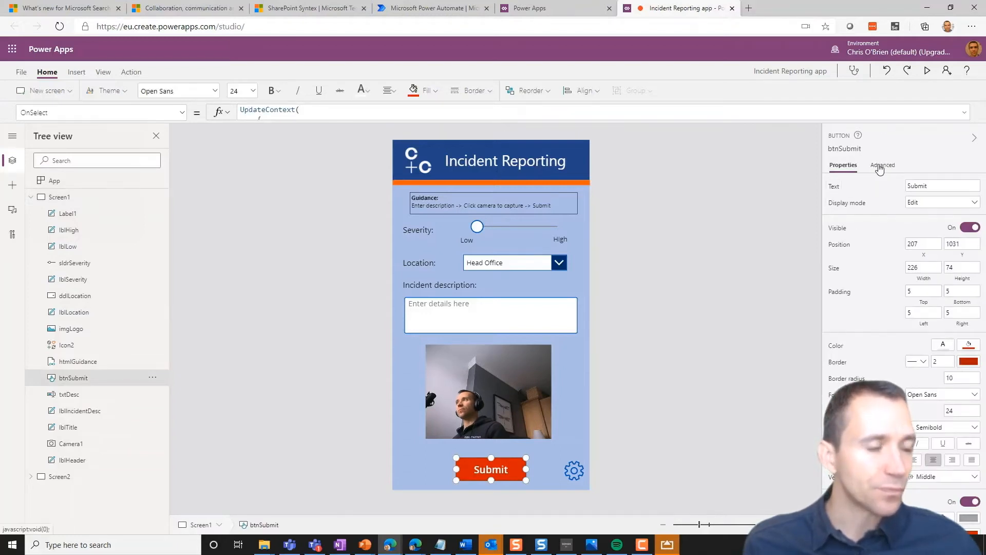
click(883, 164)
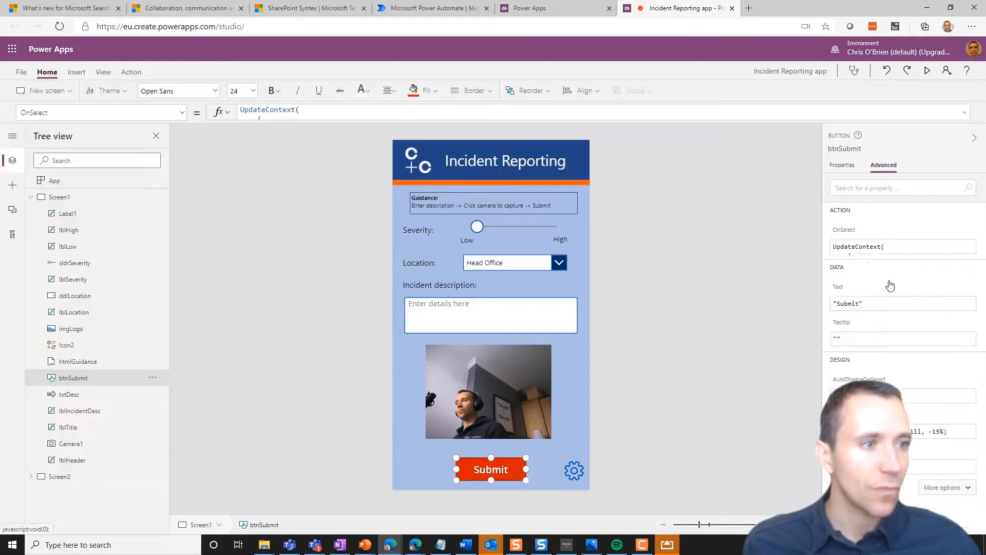
click(900, 246)
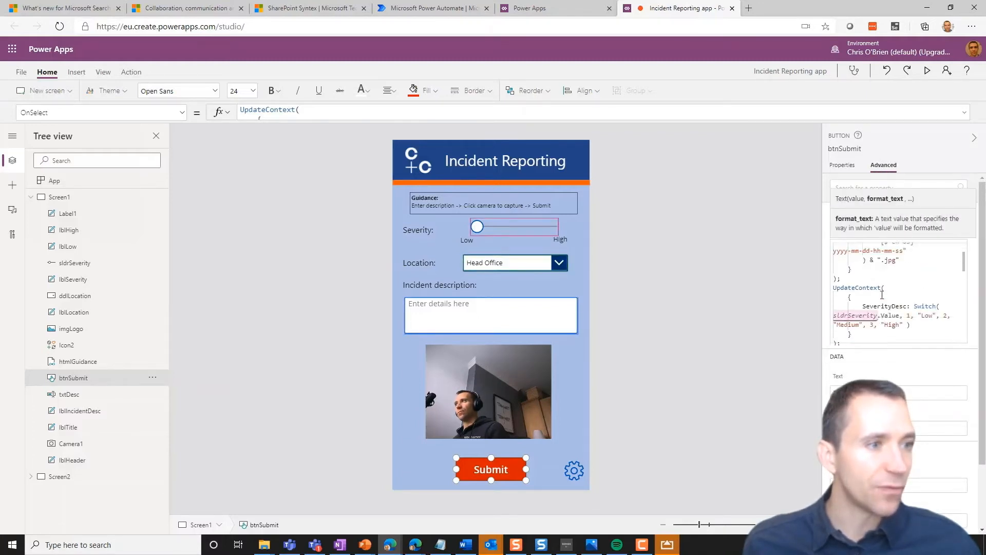
scroll(up, 3)
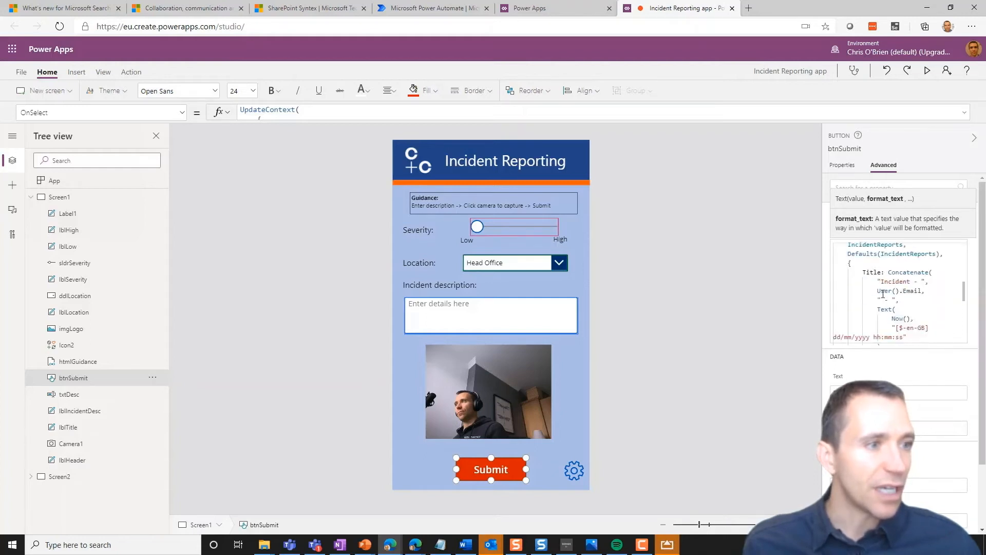
scroll(down, 3)
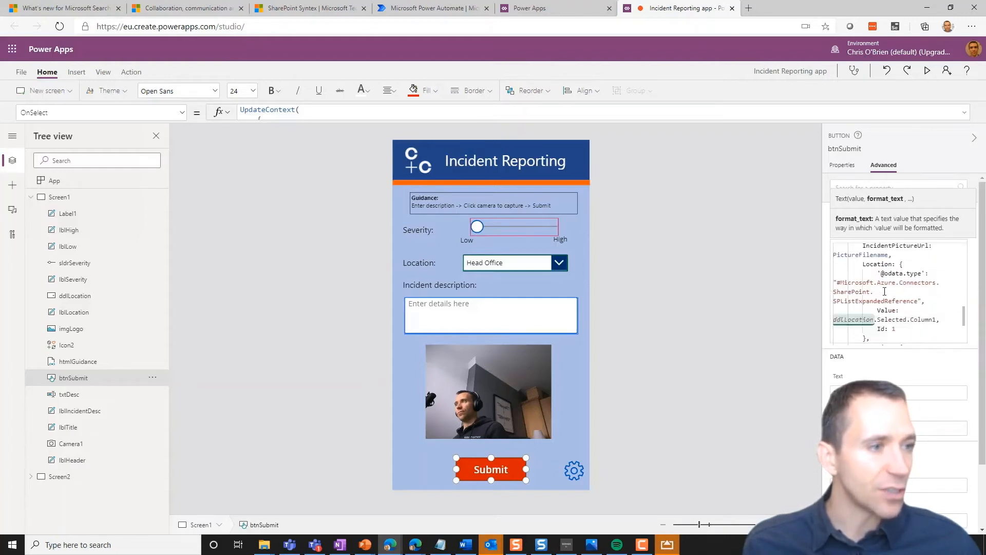
scroll(down, 3)
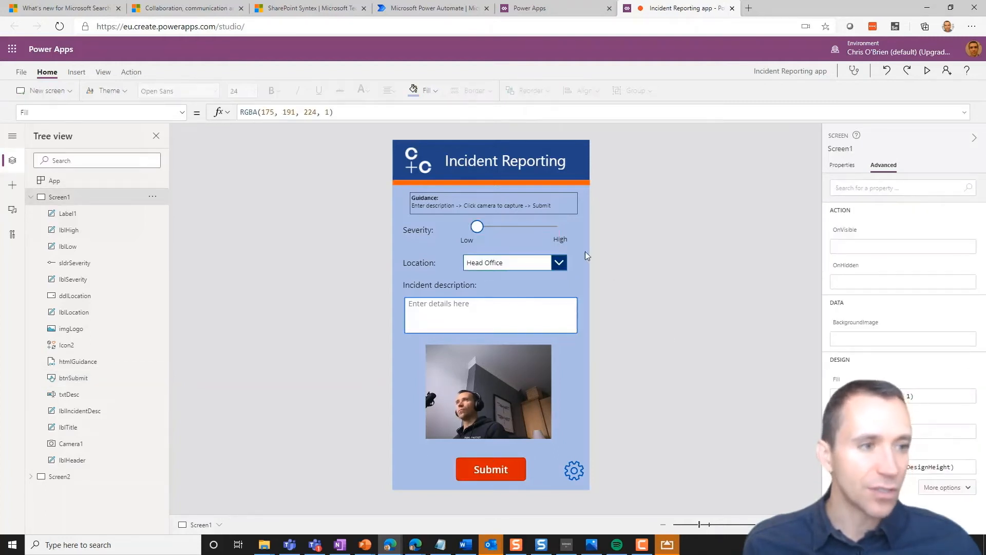
Step: Add the Incident photo processing flow to btnSubmit and bring up the SharePoint site
click(490, 469)
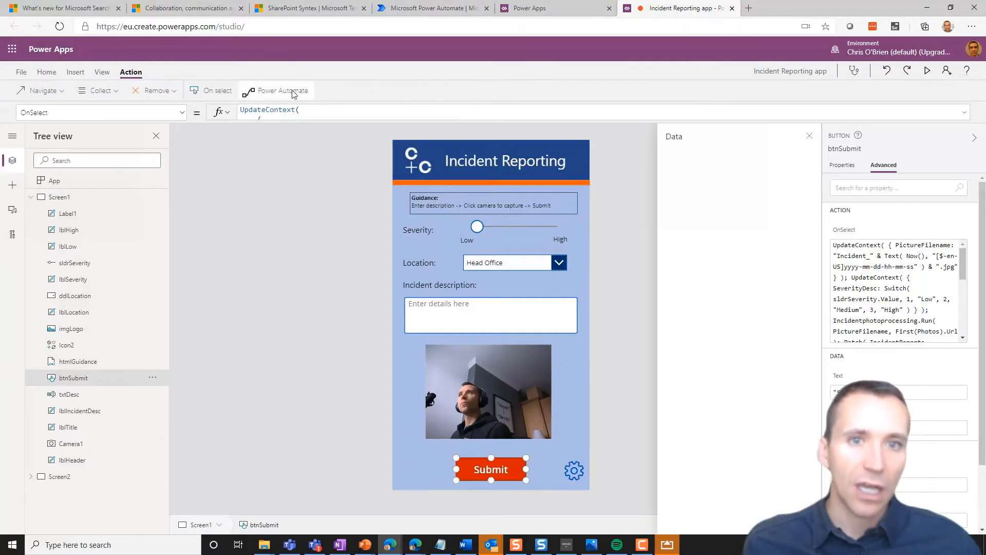
click(281, 90)
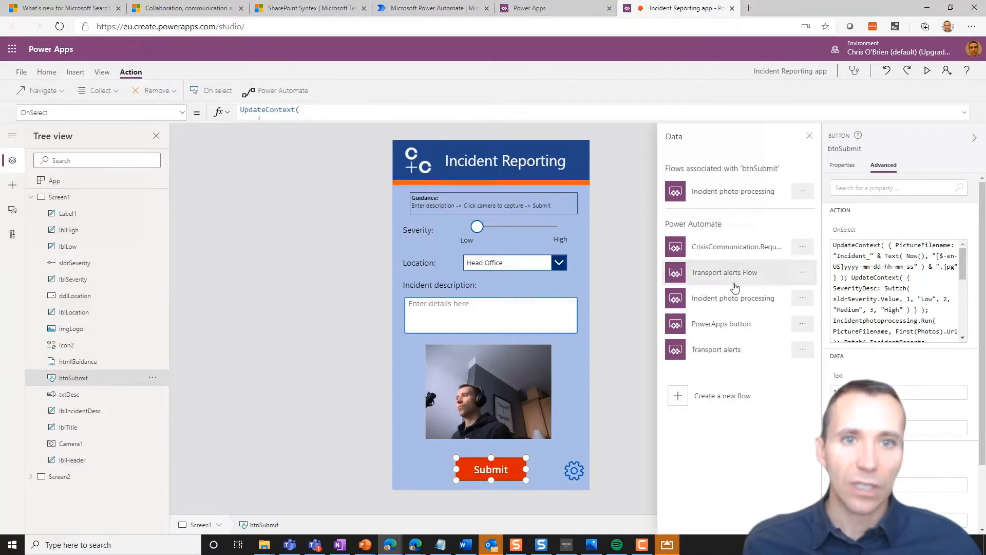
click(733, 291)
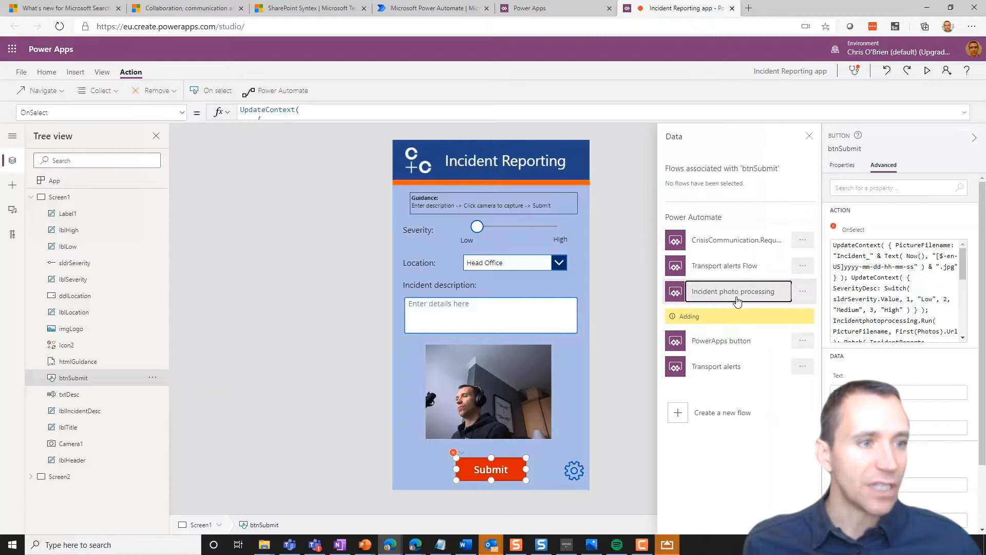
click(732, 291)
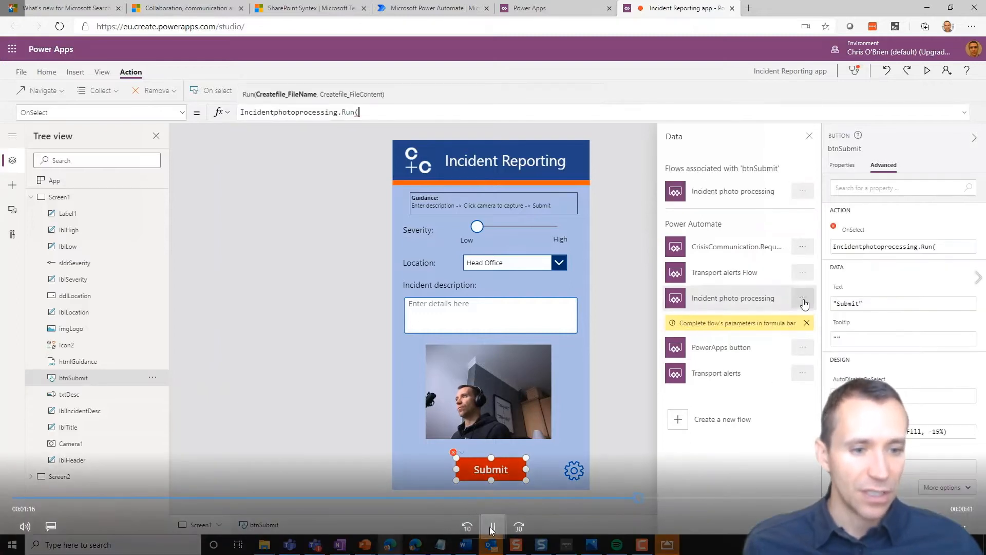
click(493, 527)
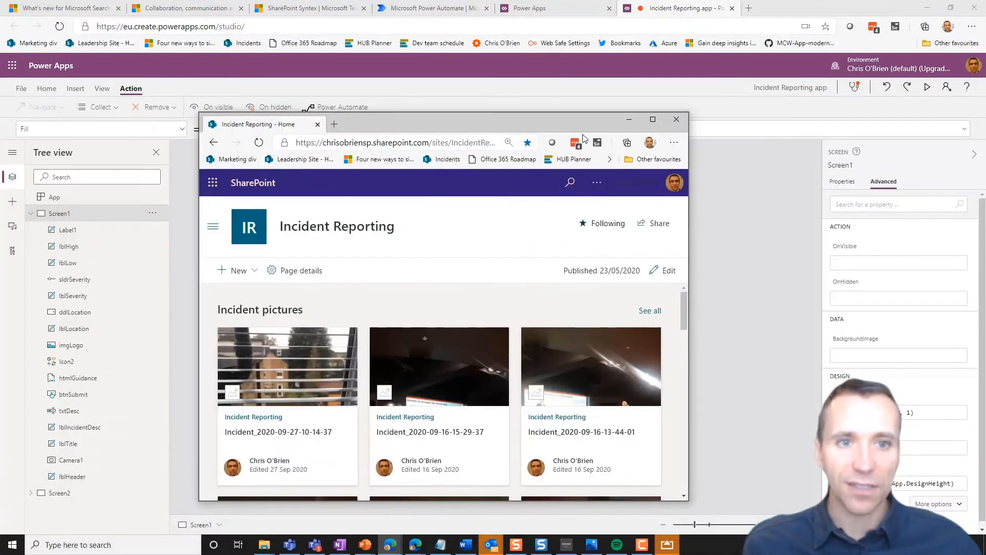
Step: Maximize SharePoint and open the Incident Pictures library's Metadata view
click(652, 119)
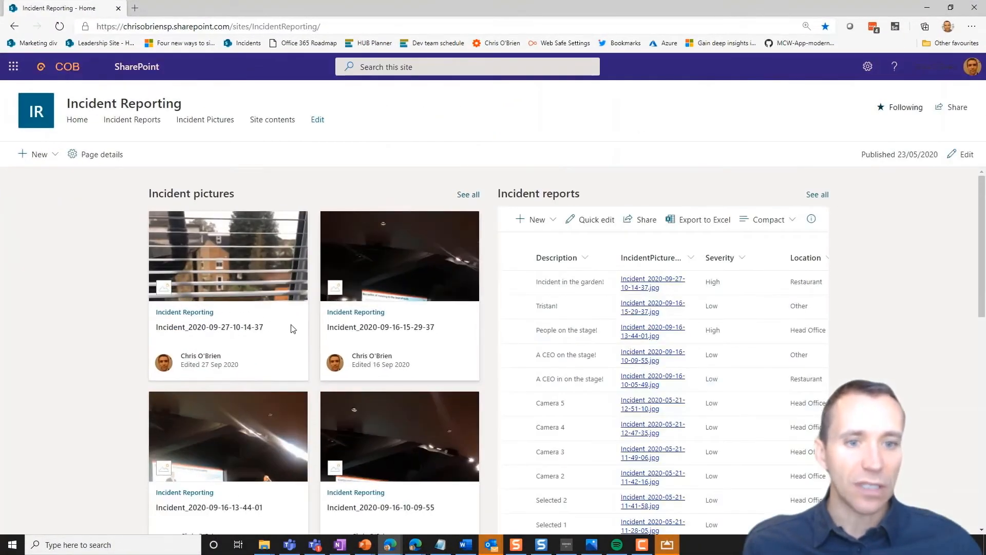
mouse_move(246, 348)
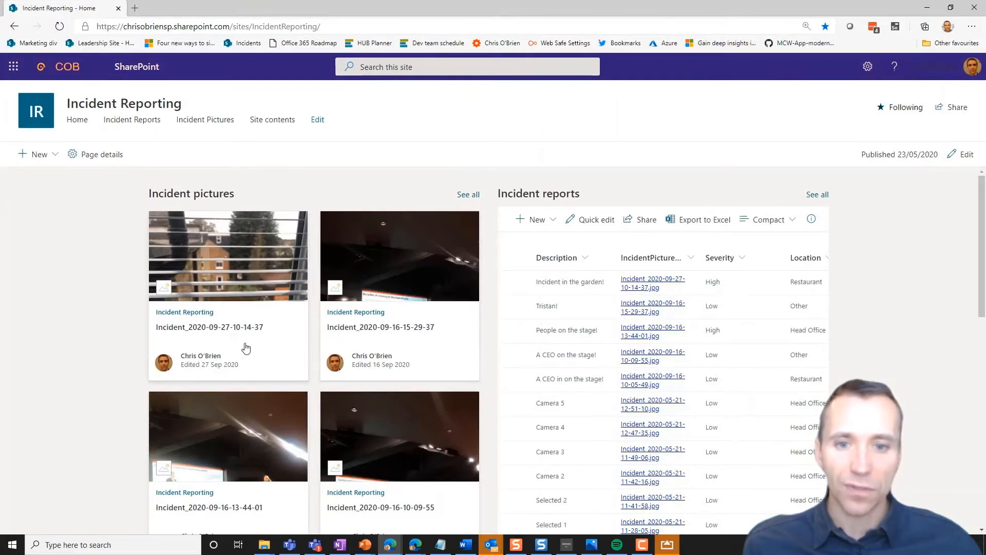
click(228, 256)
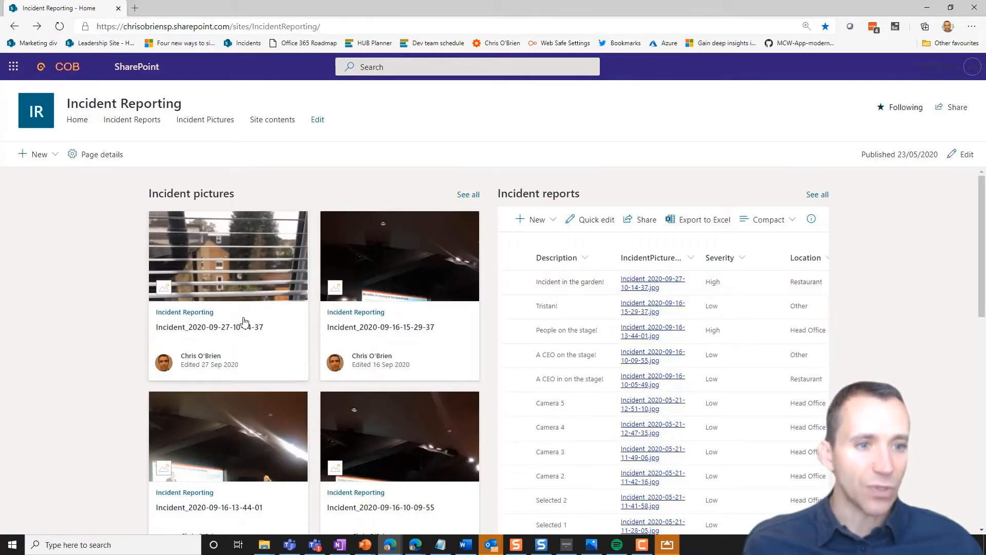
click(204, 120)
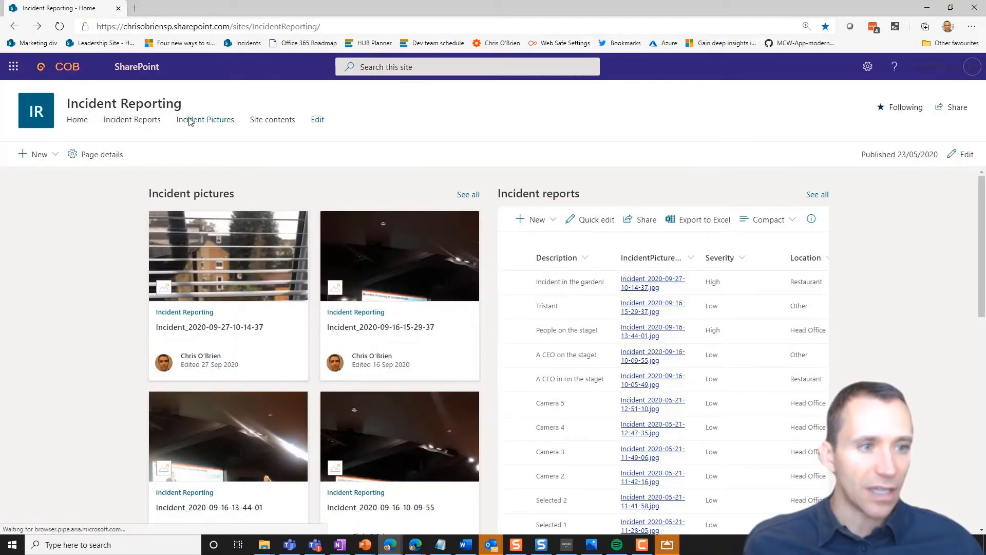
click(205, 119)
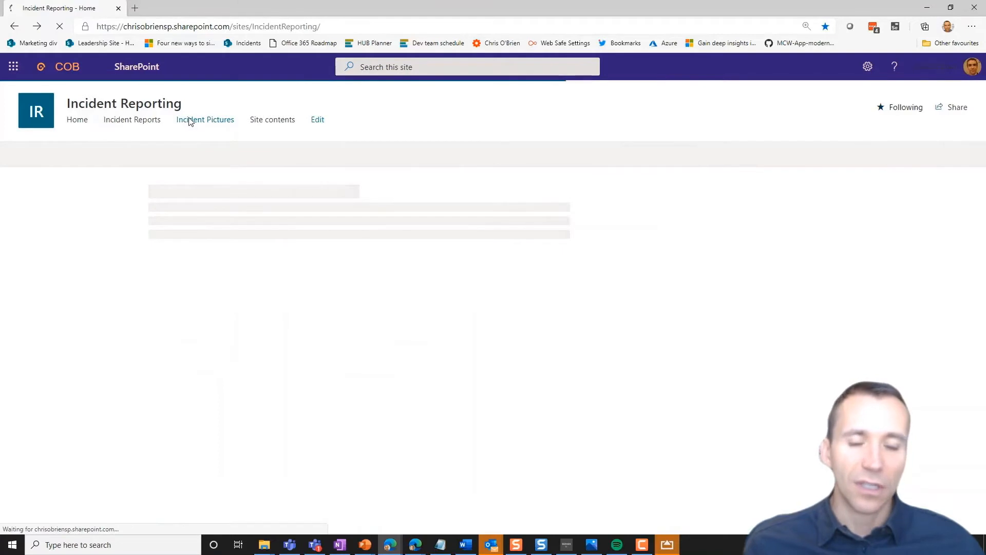
click(205, 120)
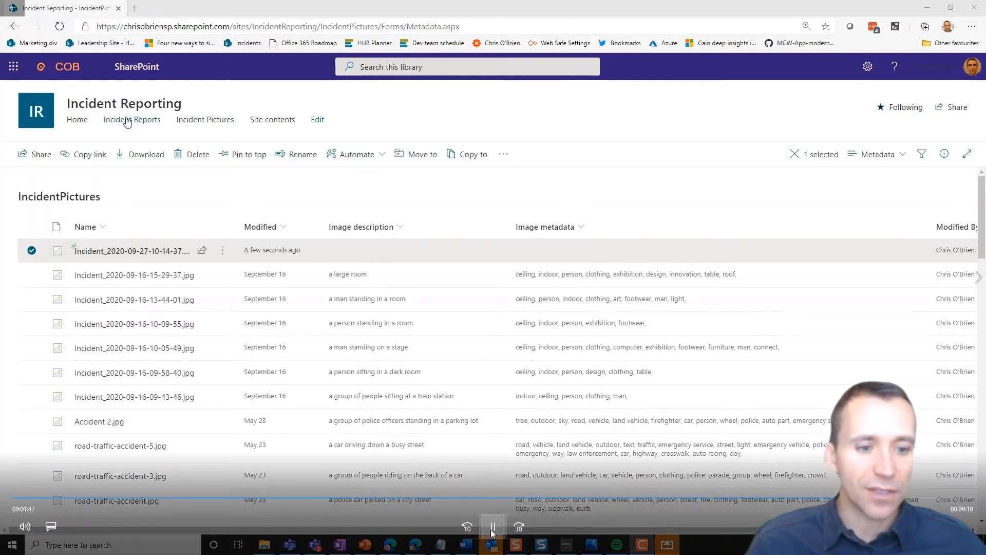
Step: Open the window-blind photo linked on the 'Incident in the garden!' row of Incident Reports
click(493, 527)
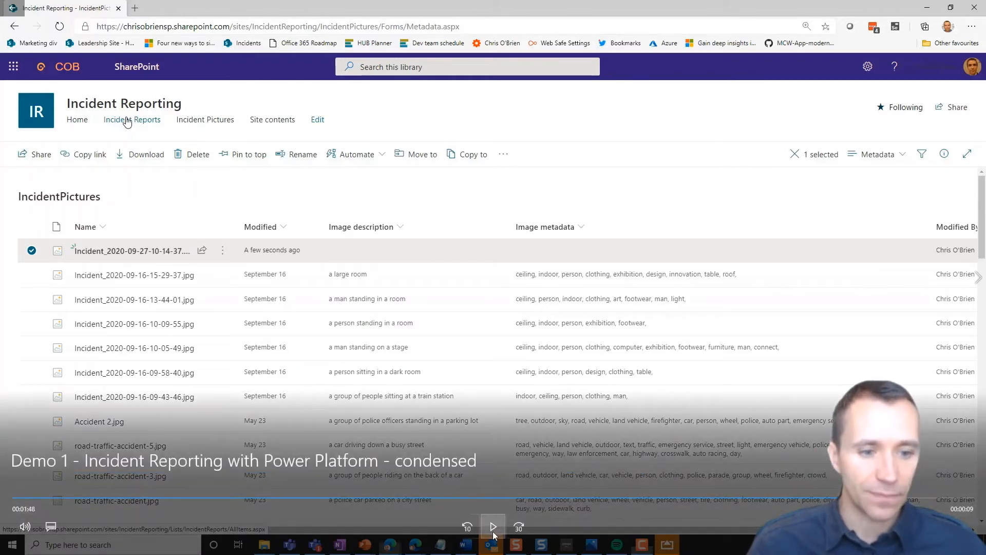
click(131, 120)
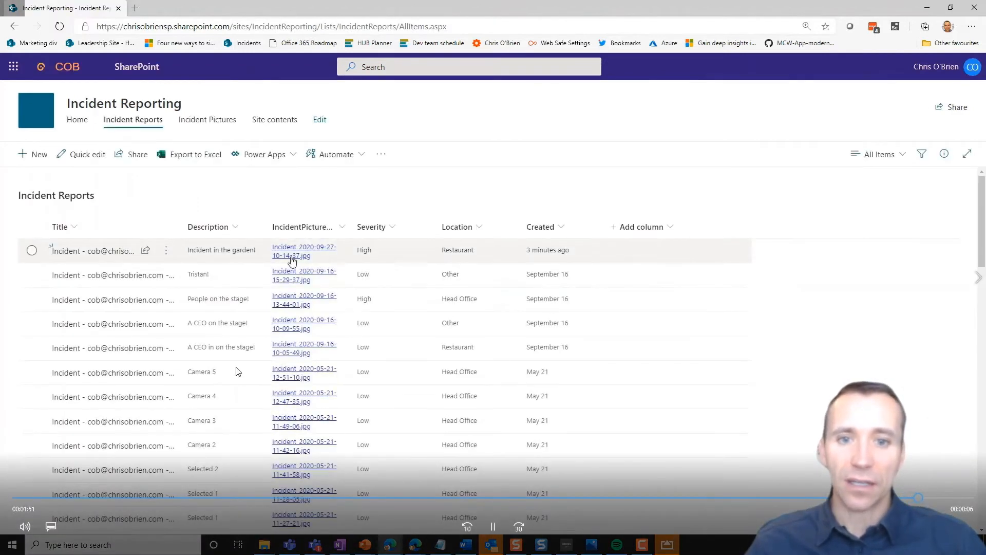
click(304, 251)
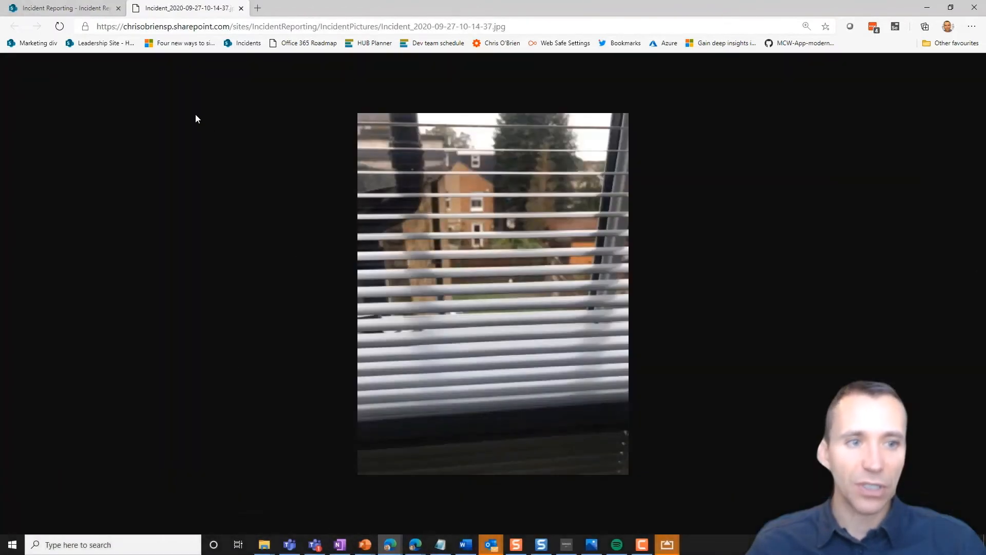
click(241, 9)
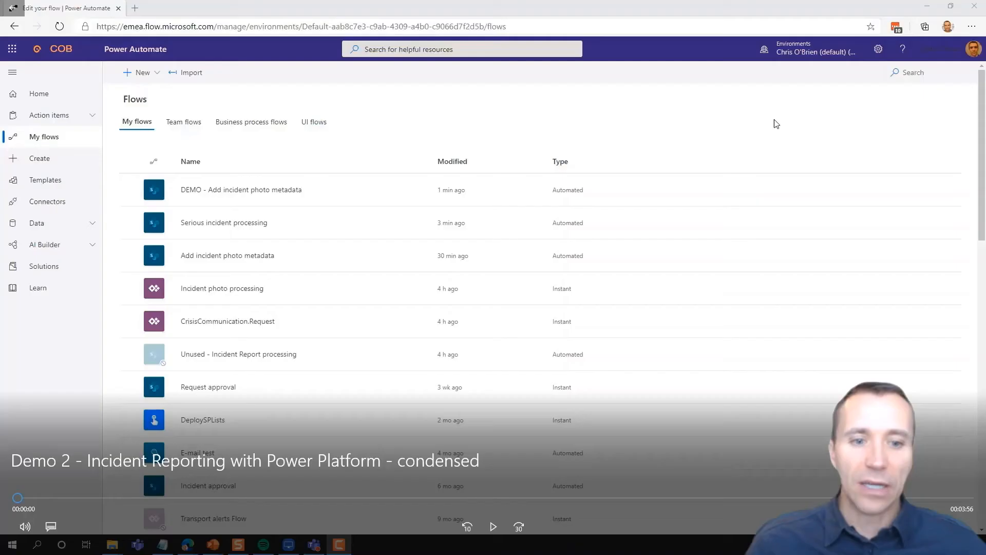
mouse_move(254, 192)
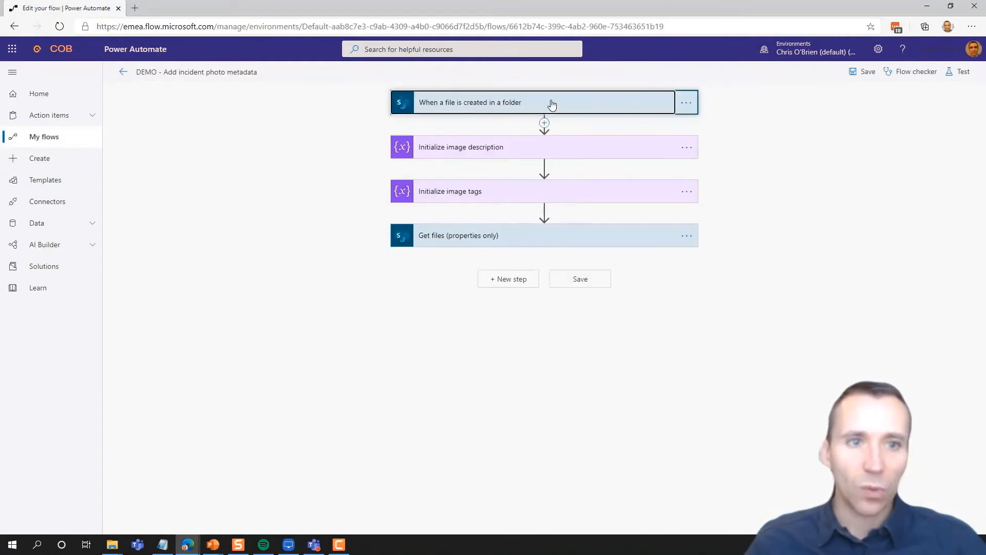
Step: Expand the IncidentPictures file trigger and collapse the image description variable step
click(534, 102)
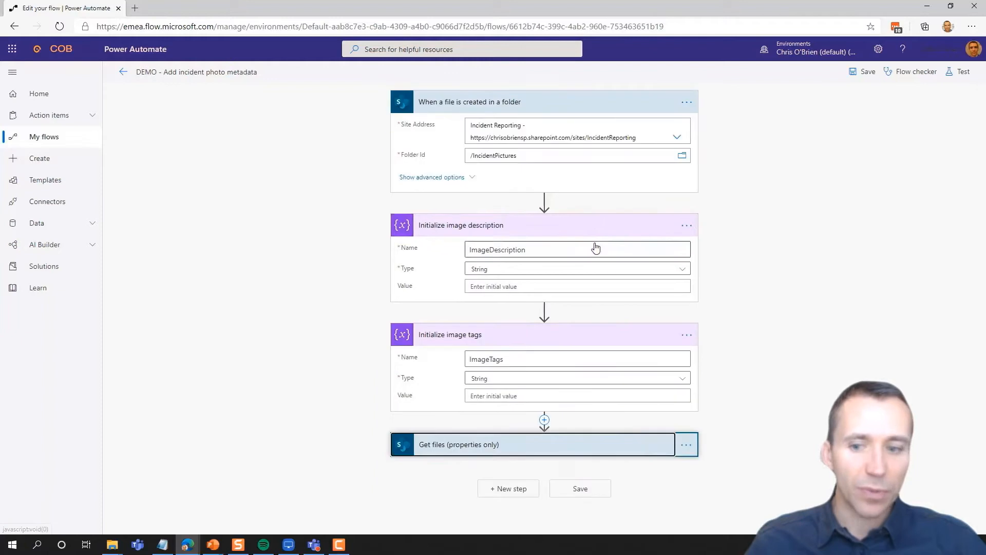
click(460, 225)
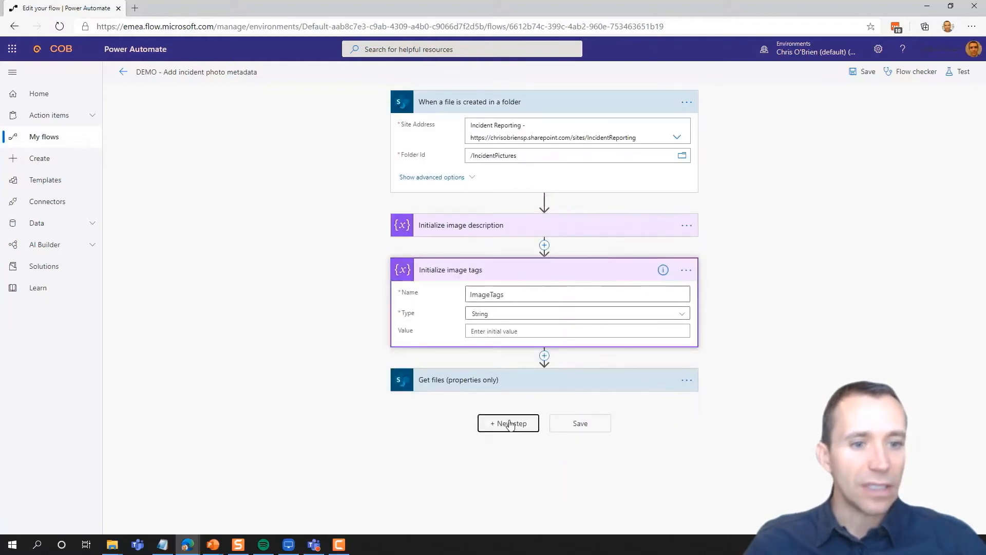
Step: Add a Computer Vision Describe Image Content step on File Content with language en
click(508, 423)
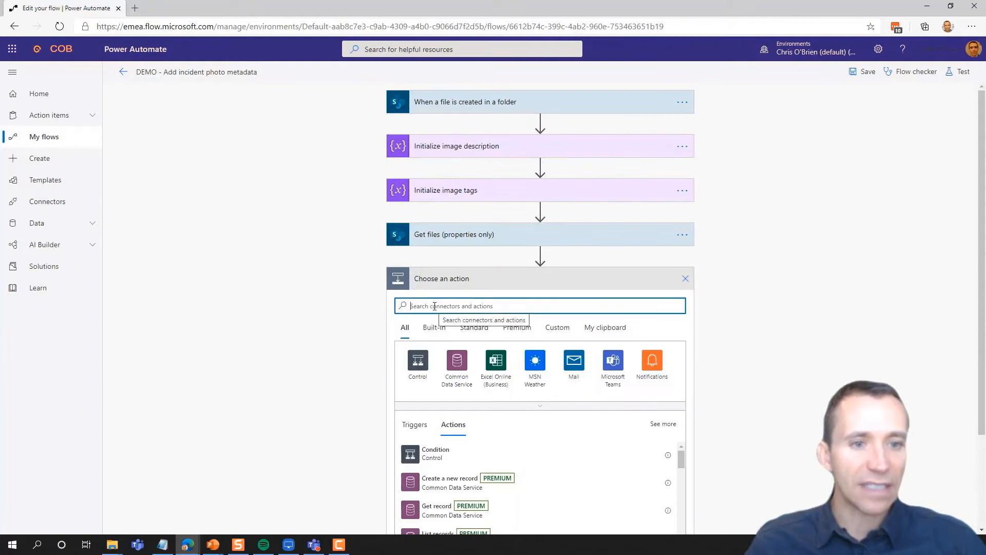
text(computer vision)
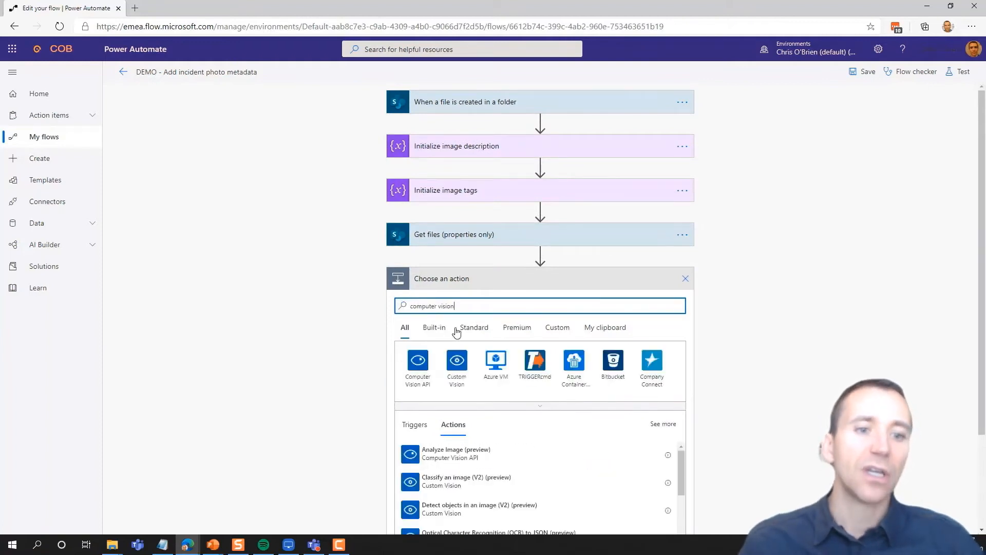
click(417, 362)
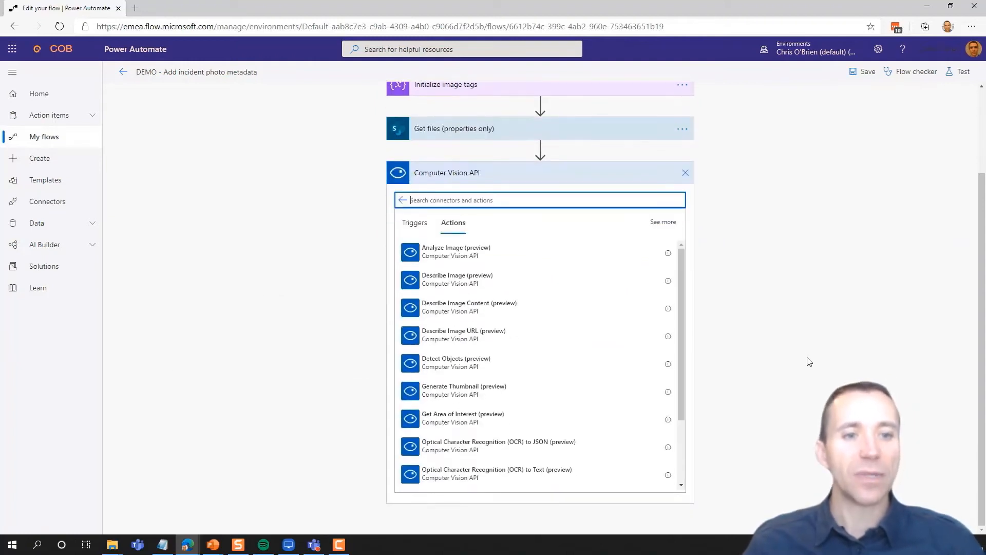
click(469, 307)
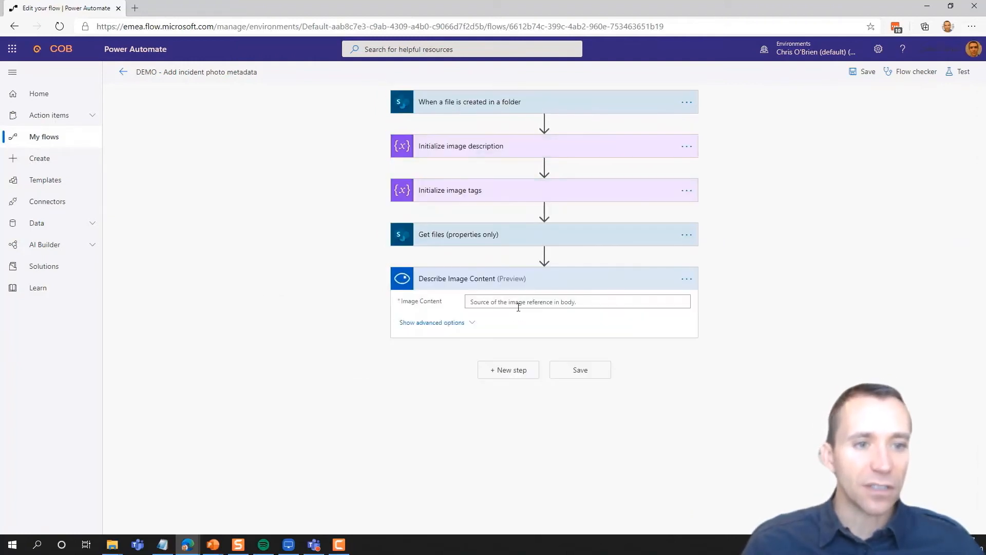
click(572, 302)
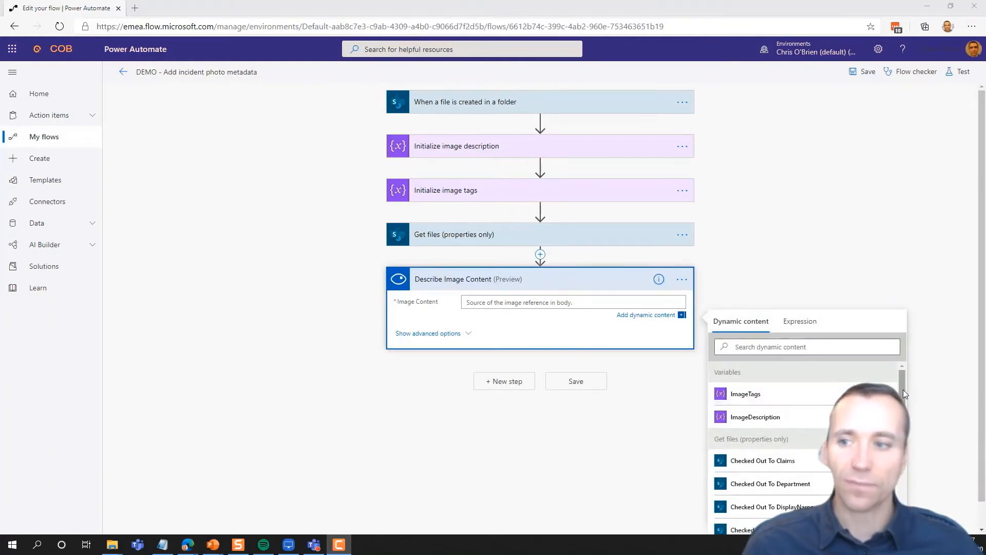
scroll(down, 3)
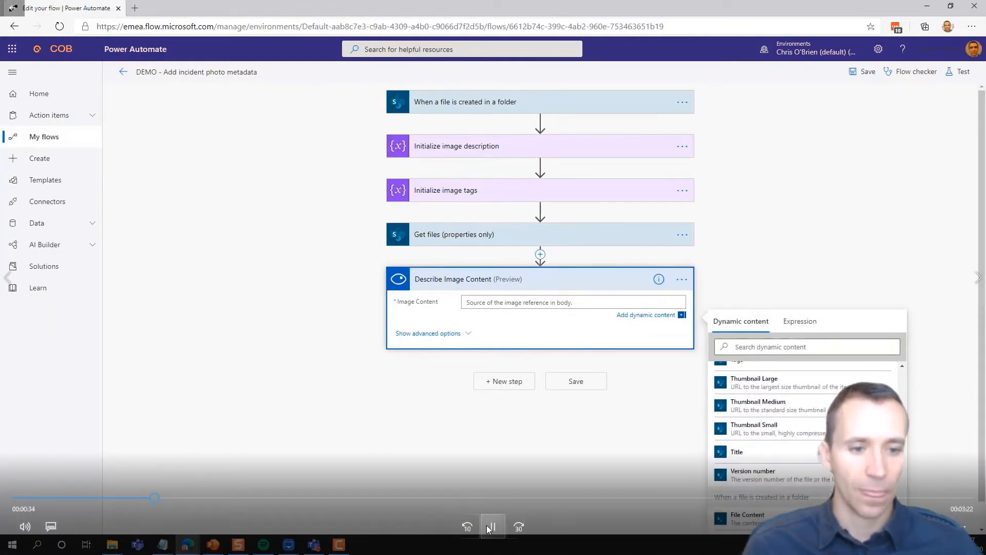
click(748, 517)
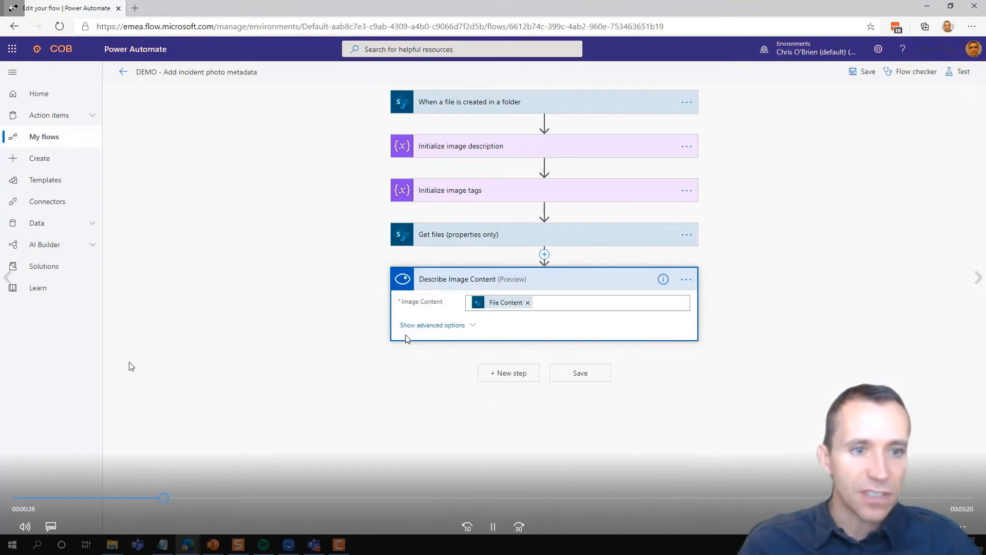
click(432, 325)
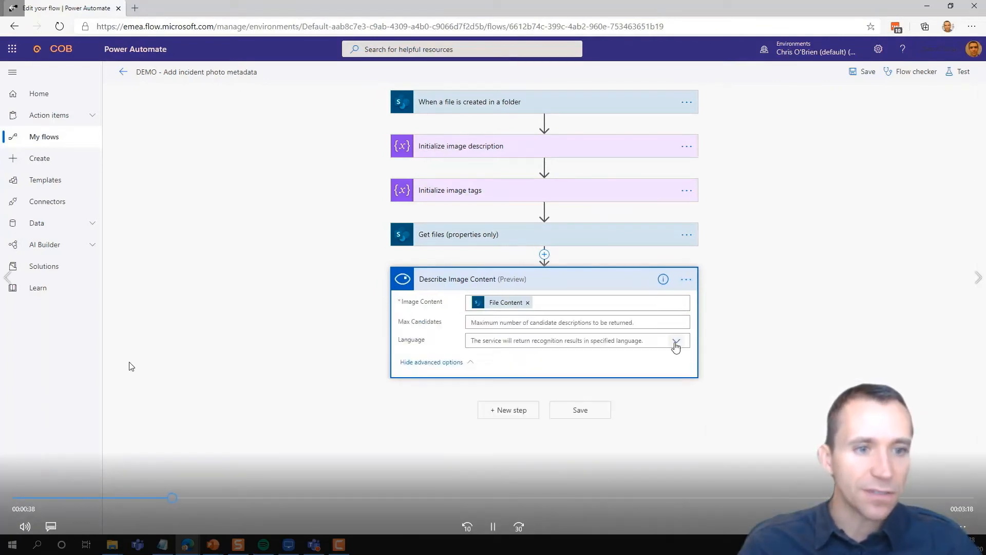
click(675, 340)
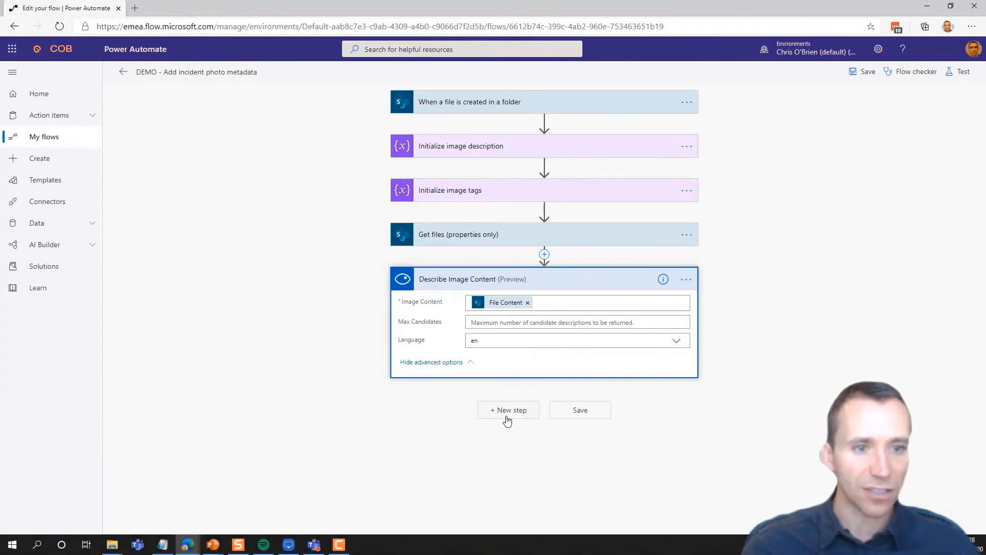
Step: Add a Tag Image step using Image Content from File Content, then save the flow
click(508, 409)
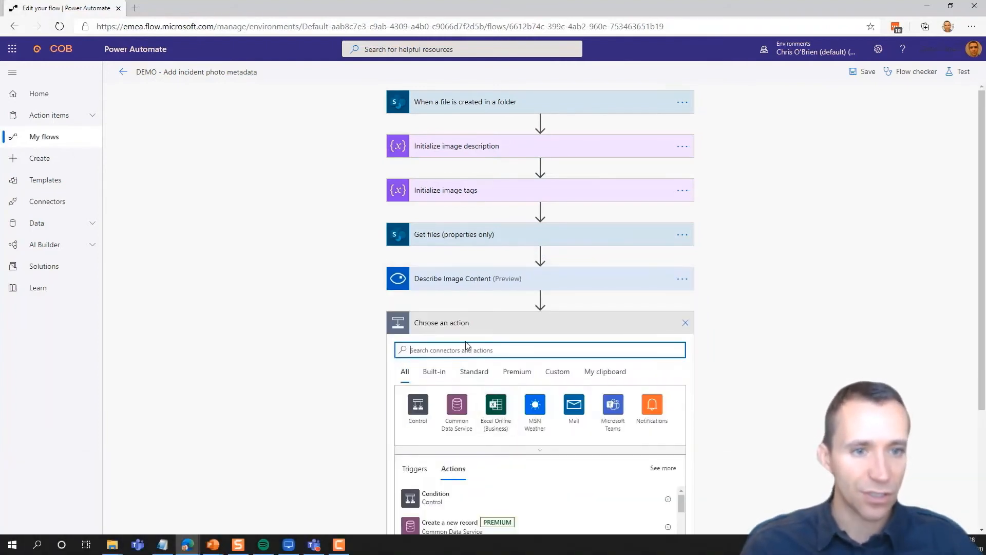
text(computer vi)
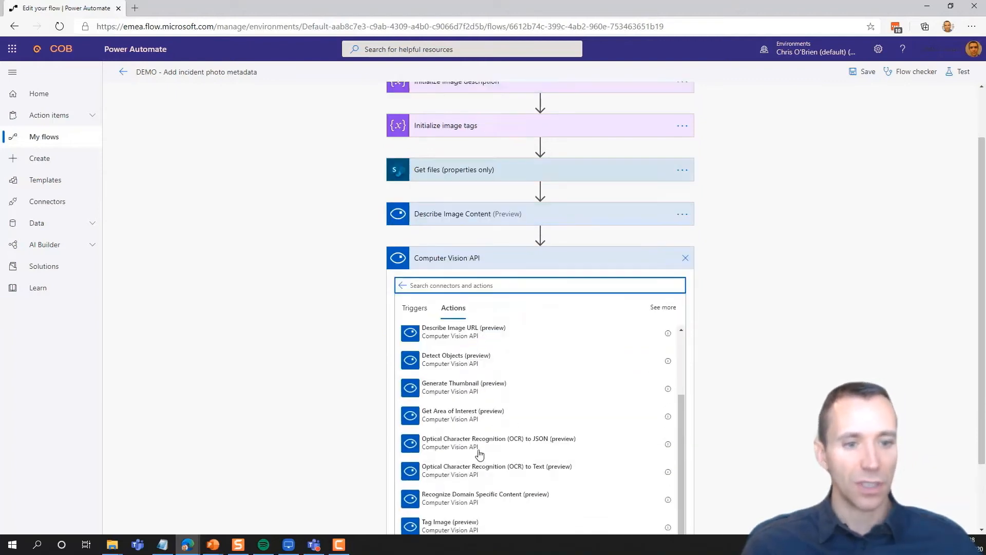
click(449, 522)
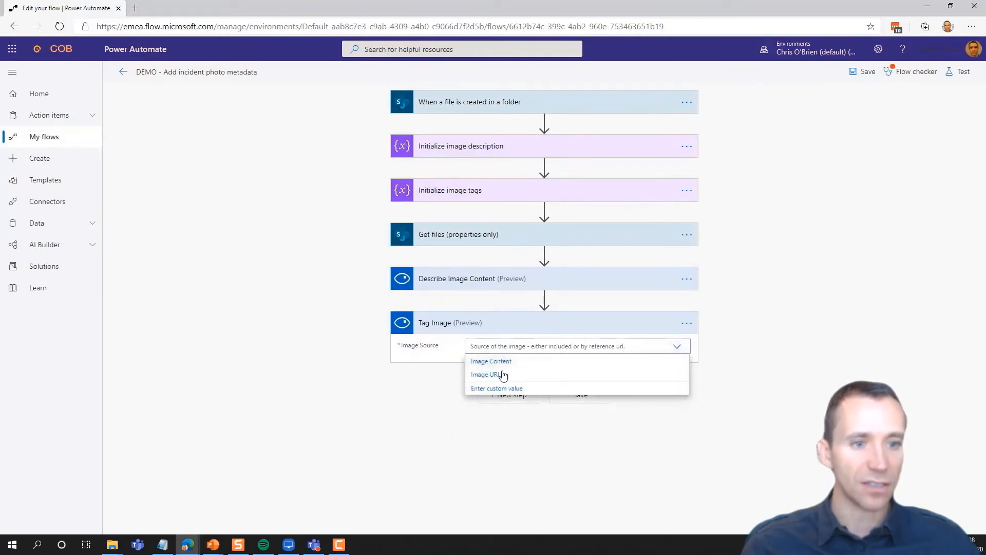
click(491, 361)
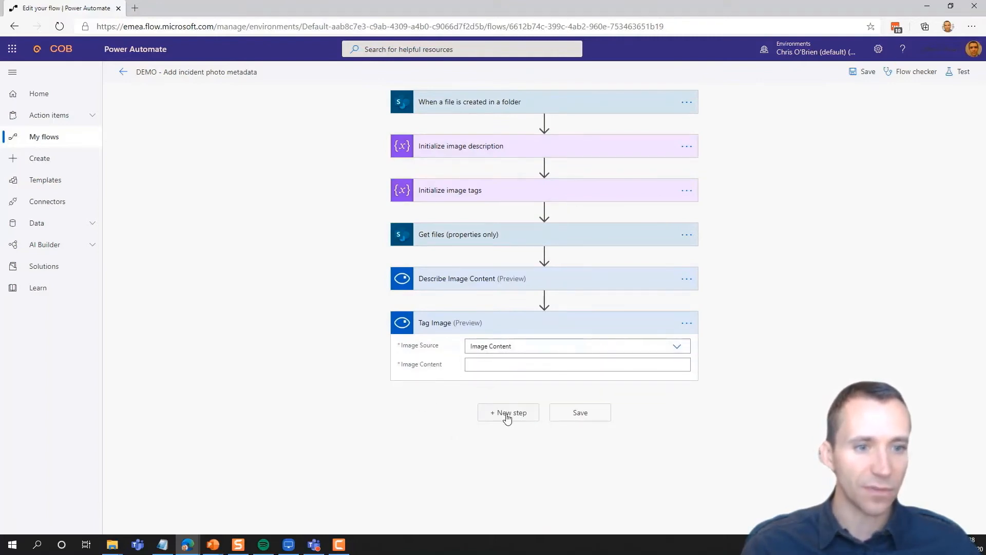
click(576, 364)
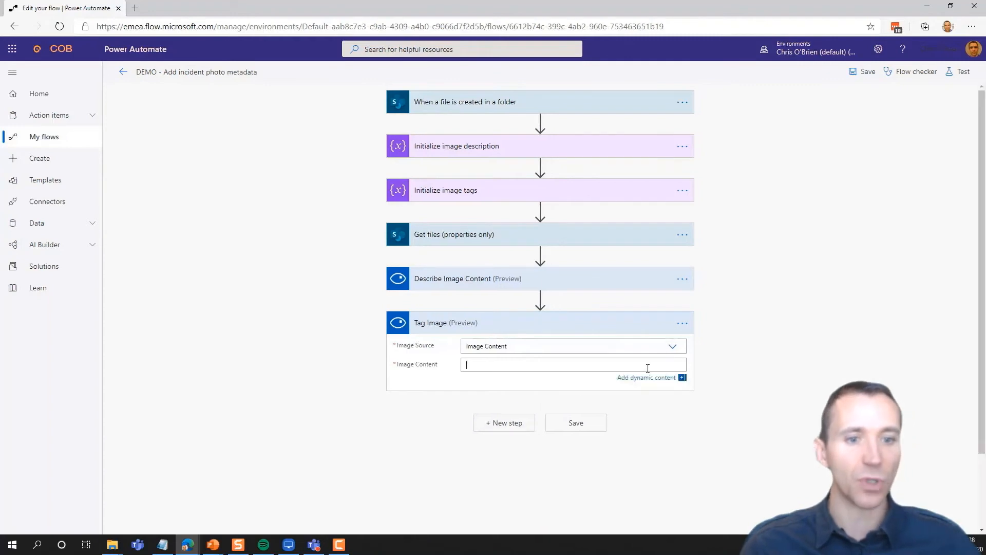
text(conten)
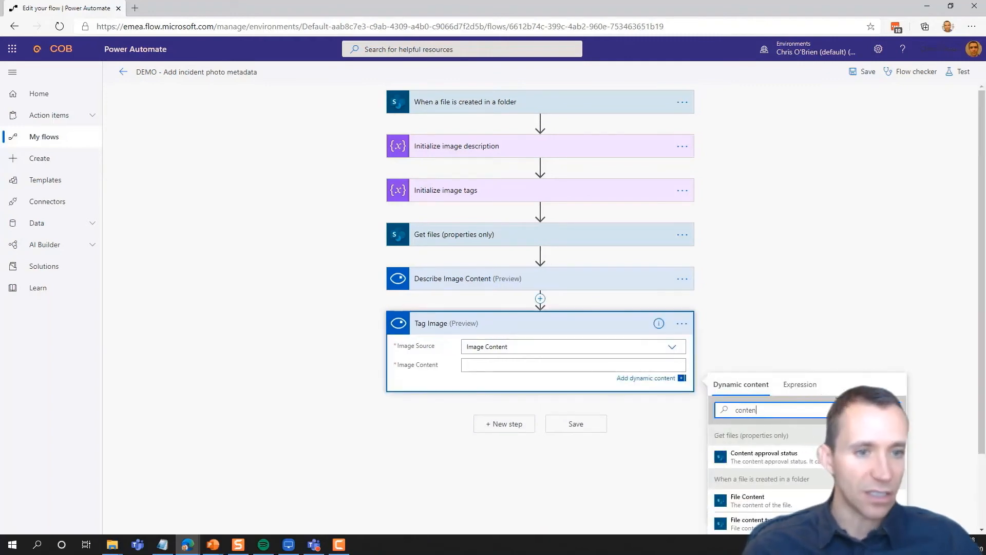
click(747, 500)
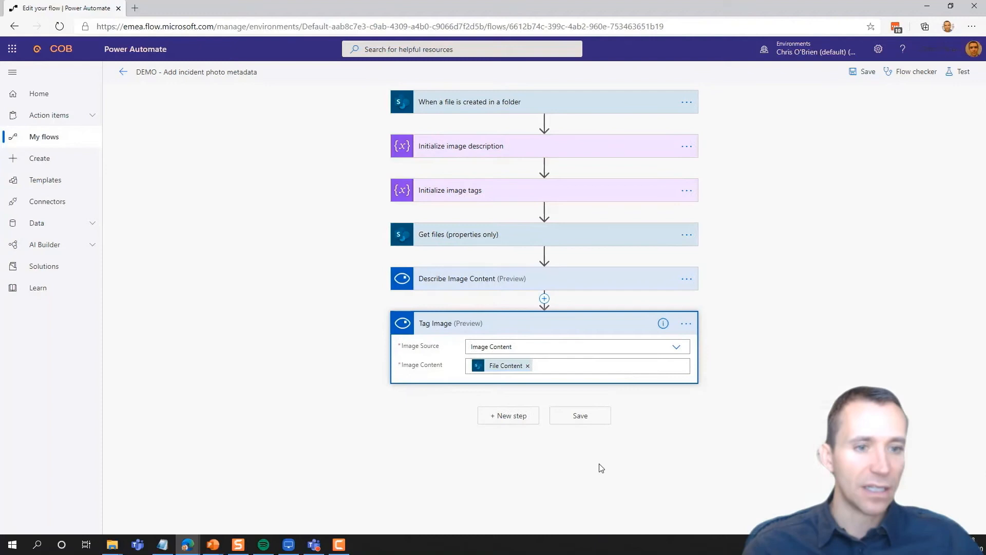
click(580, 415)
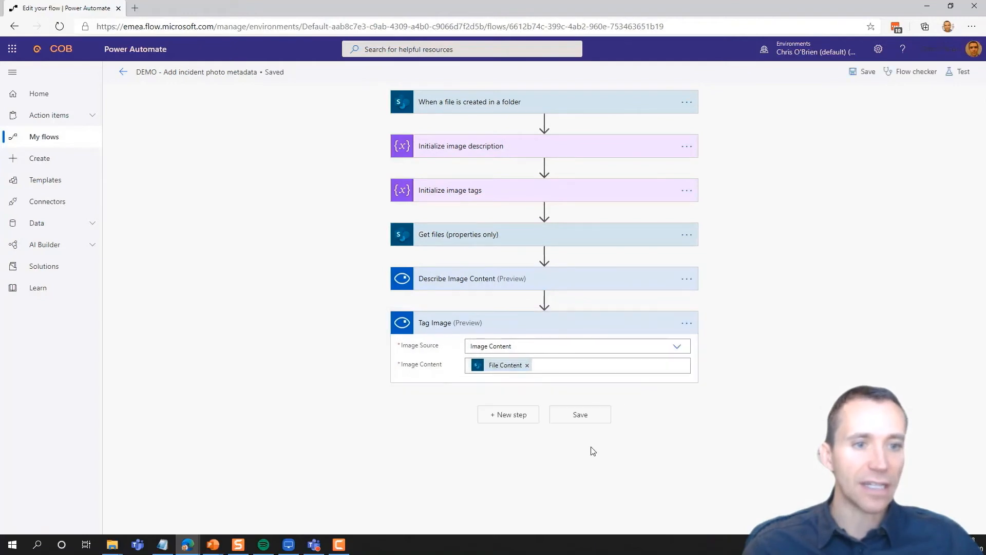
click(508, 414)
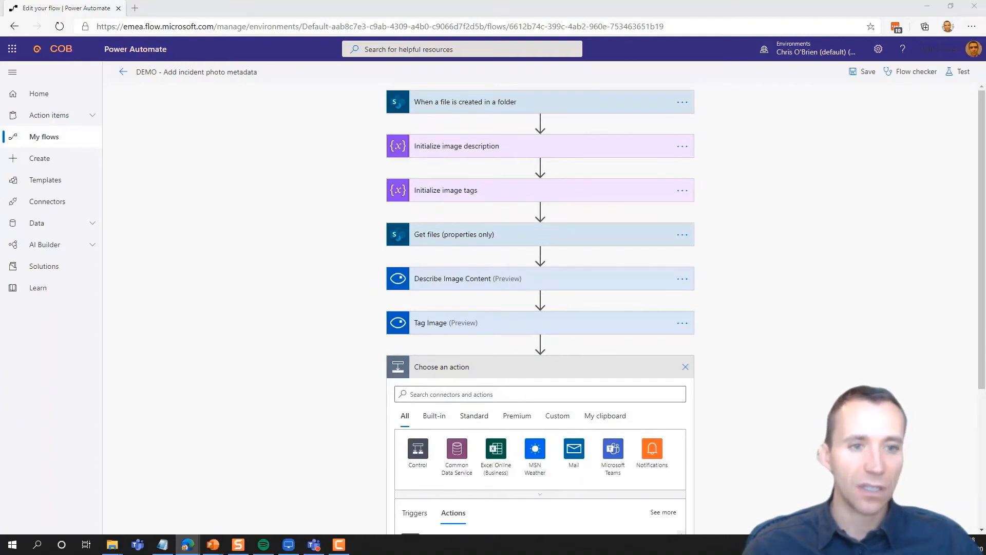
Step: Paste the copied tag-appending Apply to each loop and rename it 'Apply to each - tag returned'
click(605, 415)
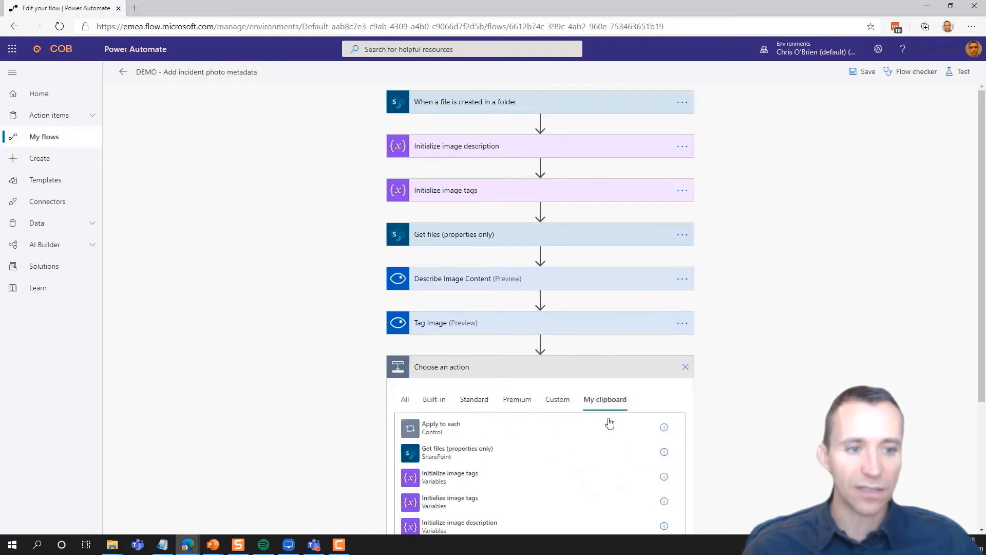
click(441, 427)
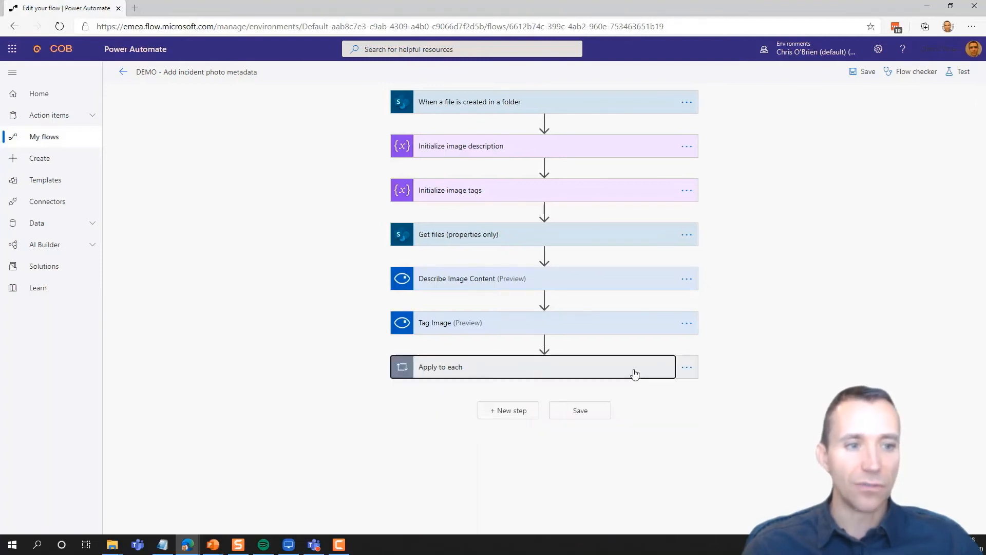
click(532, 366)
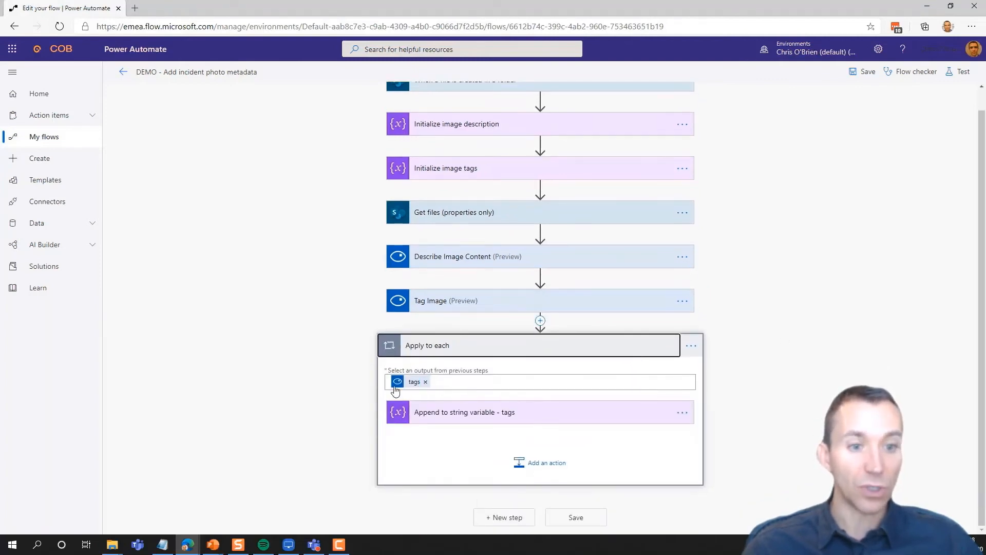
click(465, 412)
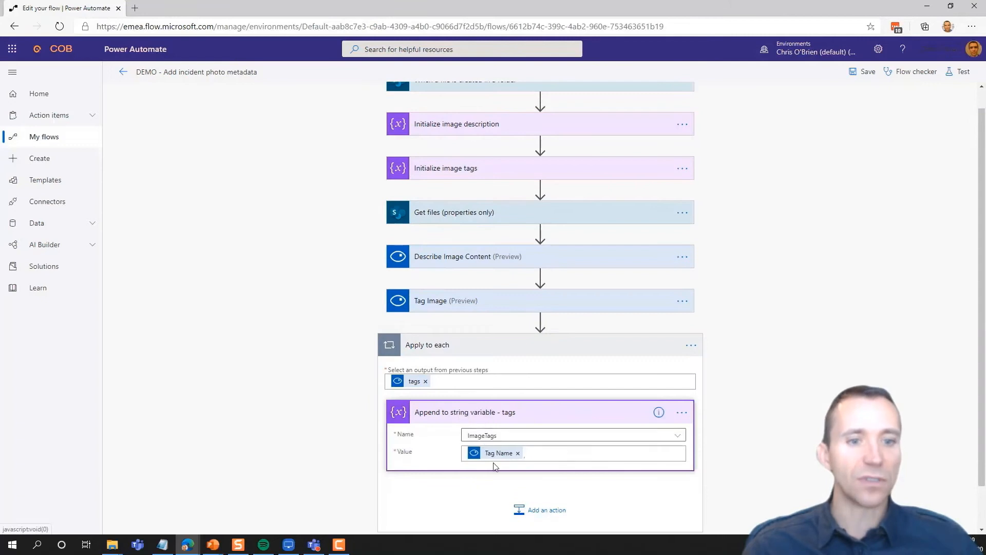
mouse_move(414, 381)
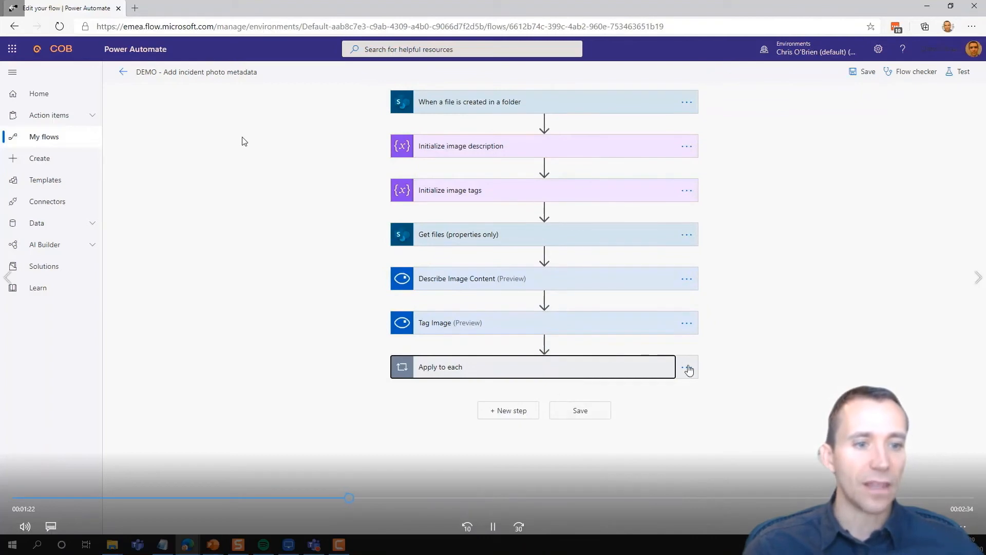
click(535, 366)
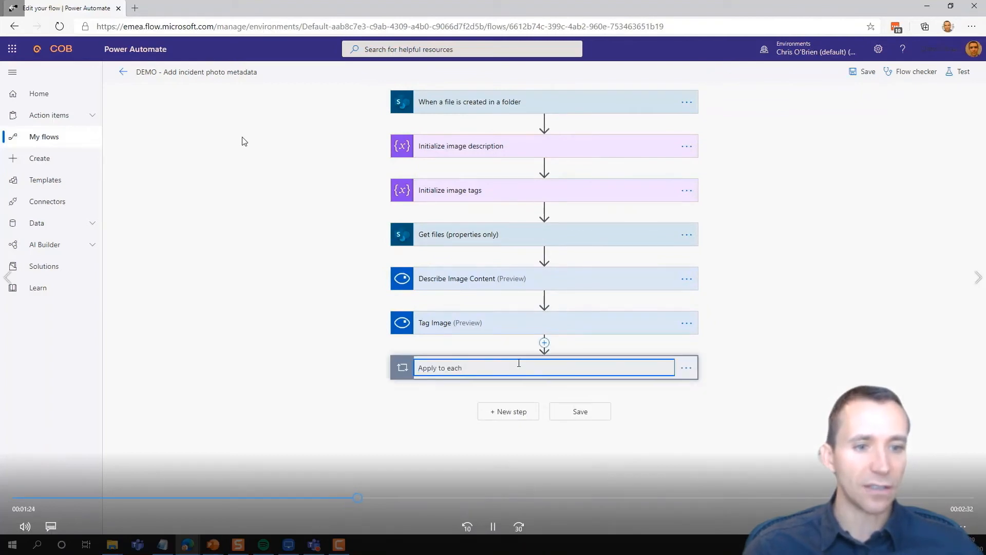
text(- tag returned)
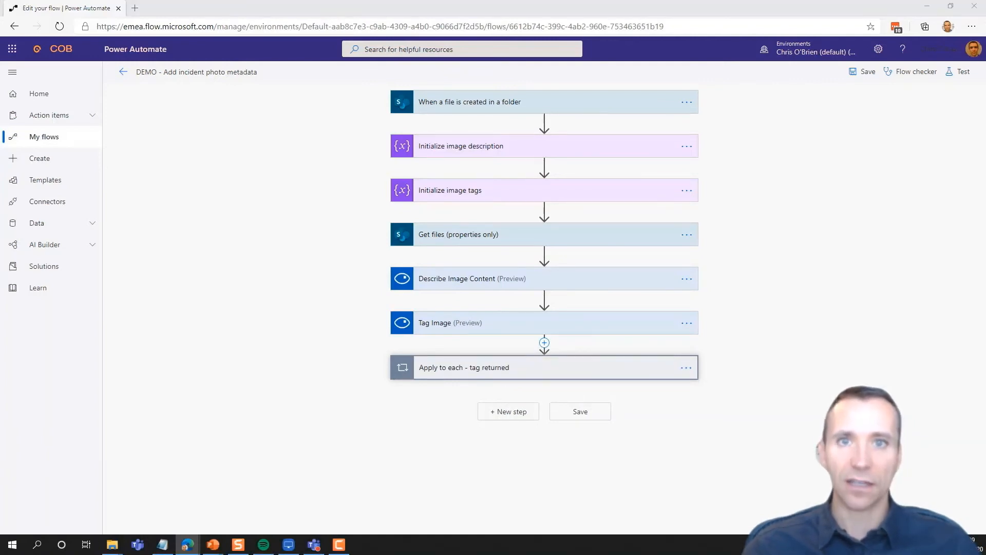
Step: Insert the copied description-appending step after the tag loop and try saving the flow
click(508, 412)
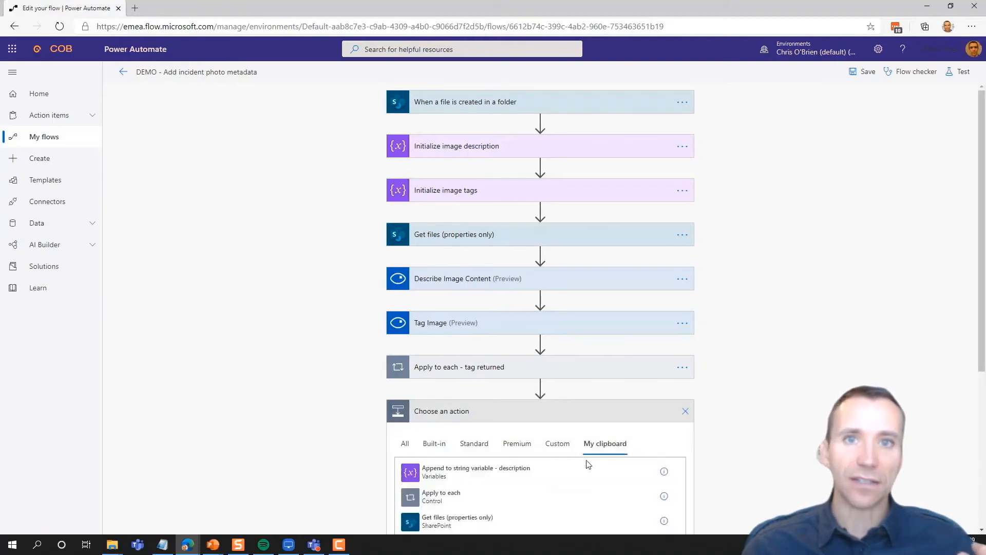
click(476, 471)
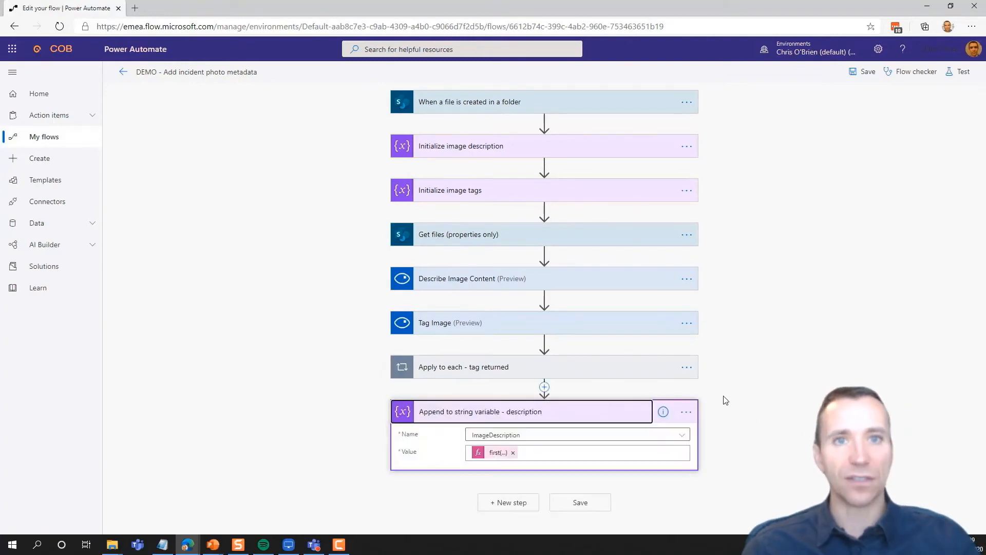
mouse_move(497, 452)
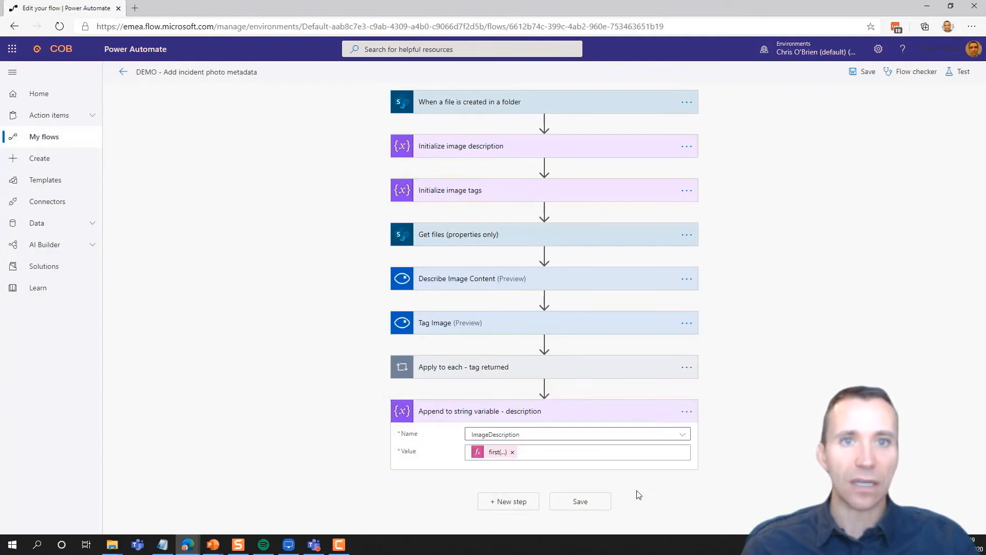
click(580, 502)
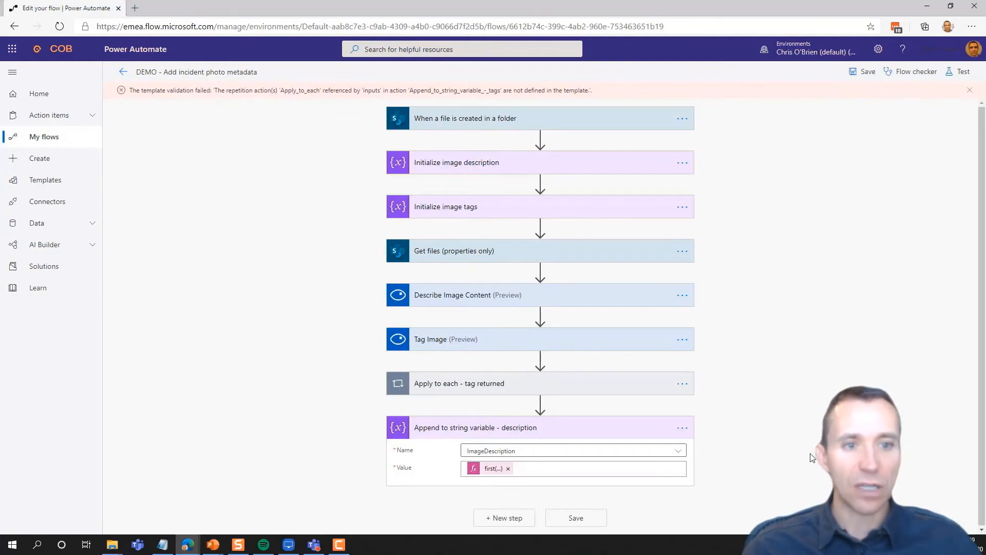
Step: Add a SharePoint 'Update file properties' action targeting the IncidentPictures library
click(504, 518)
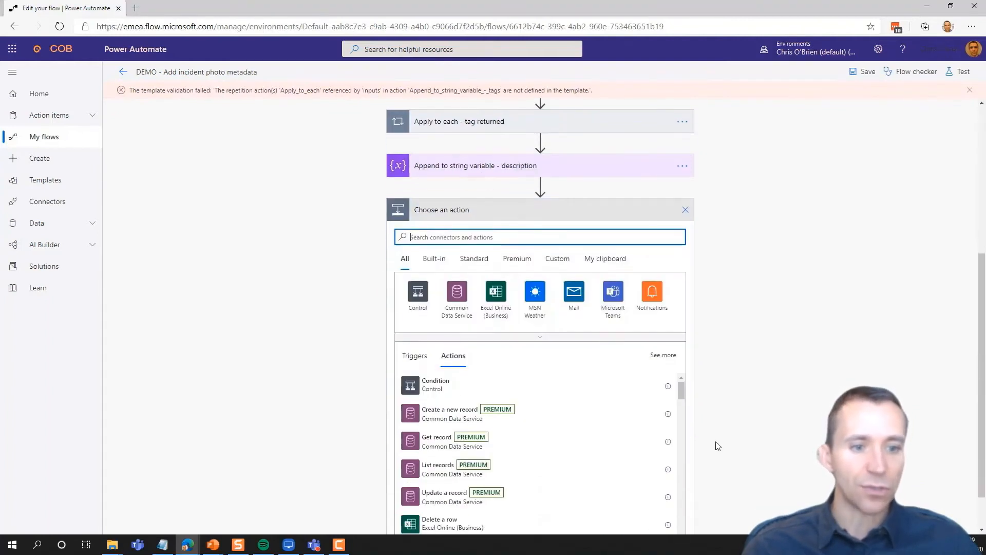
text(update file p)
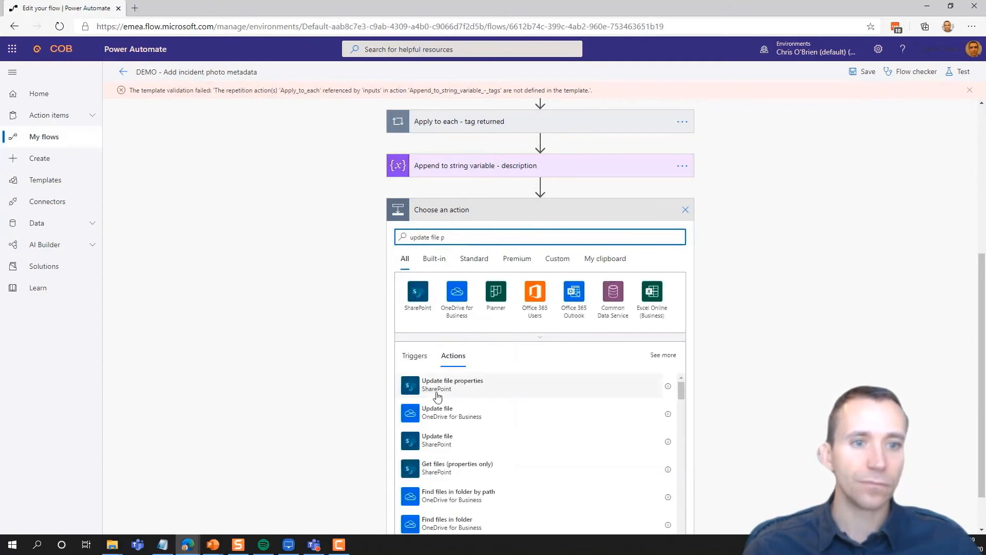
click(451, 383)
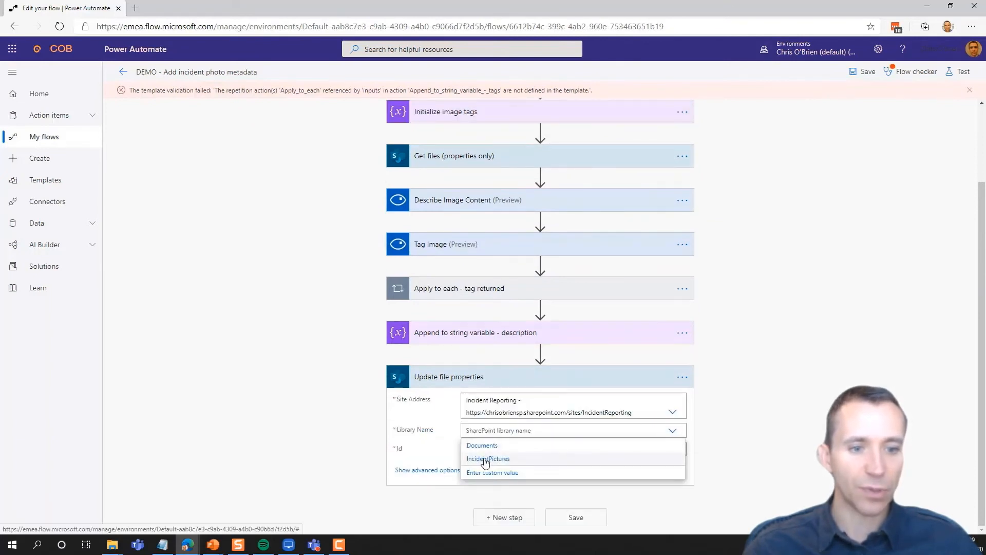
click(488, 458)
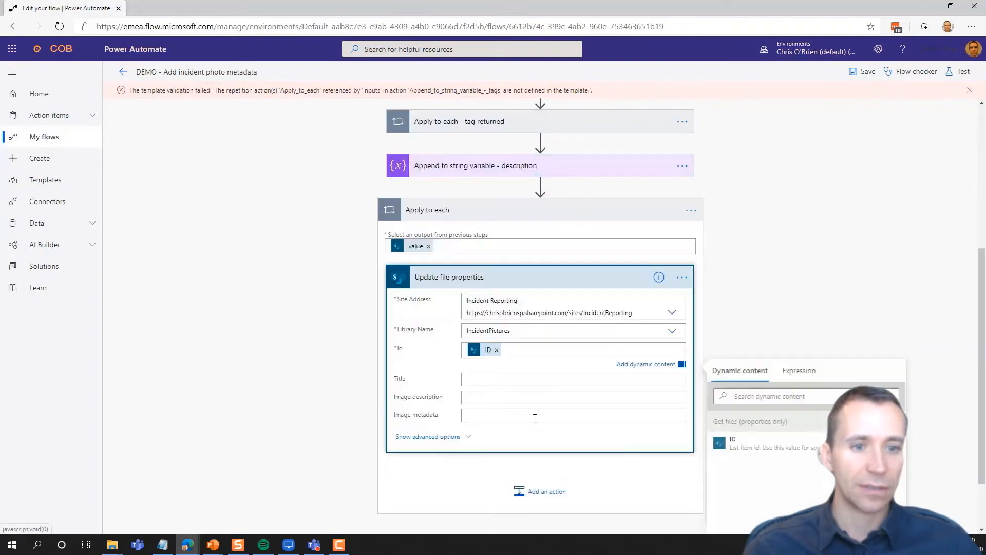
scroll(down, 3)
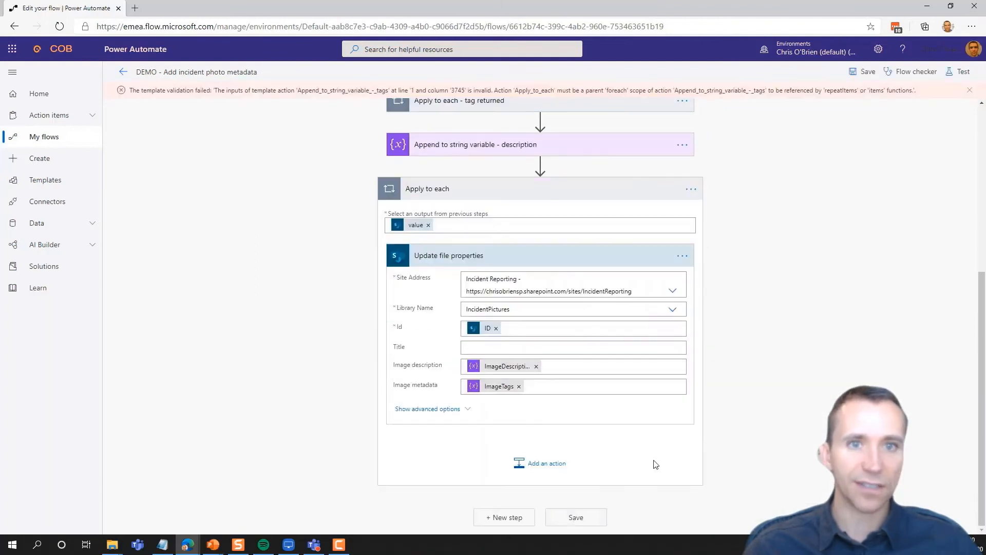
scroll(up, 3)
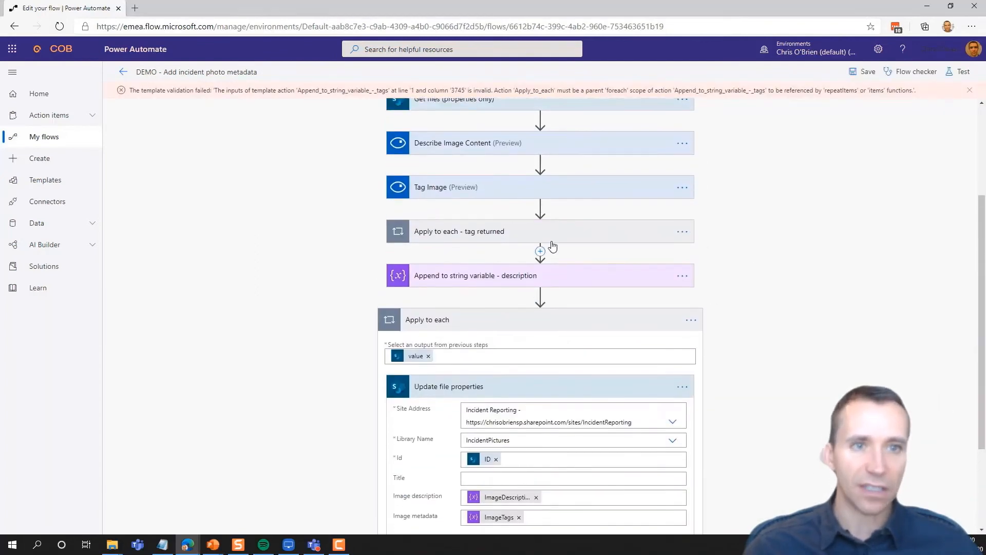
Step: In the tag loop's append step, replace 'name' with the Tag Name dynamic value
click(460, 231)
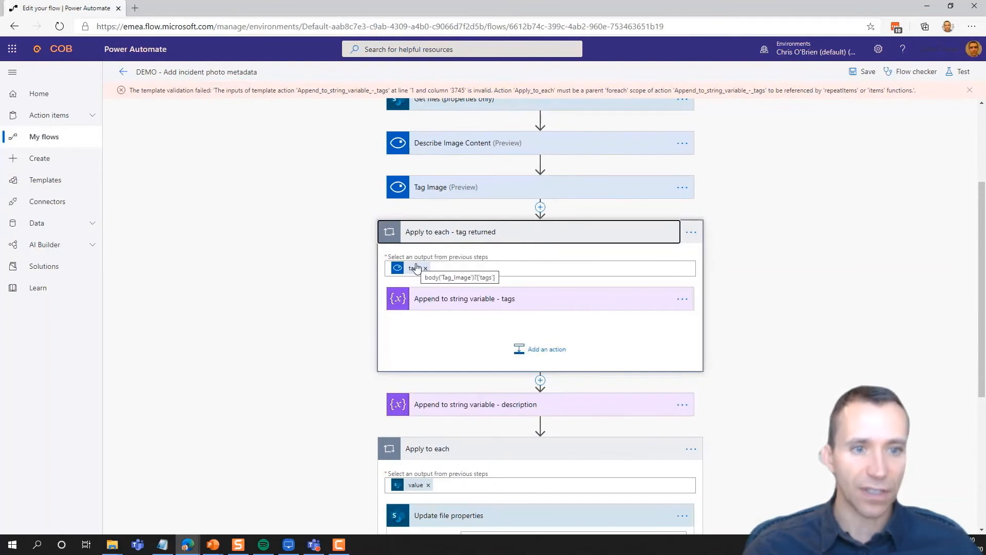
click(464, 298)
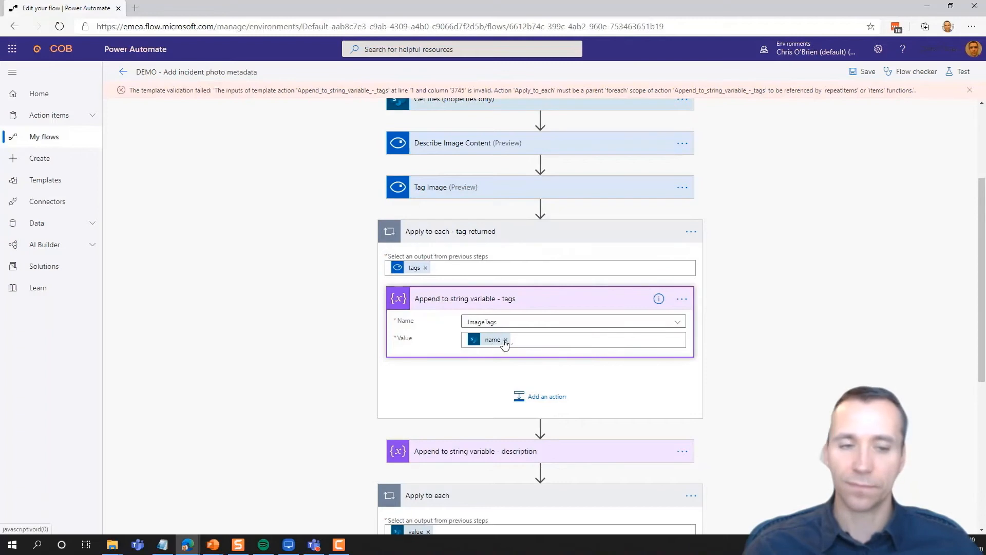
click(505, 339)
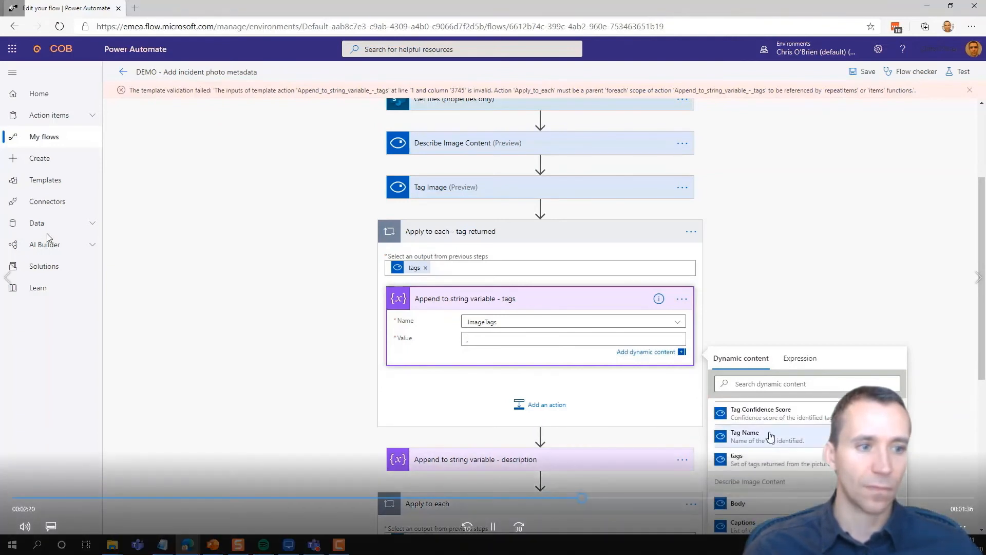
click(745, 435)
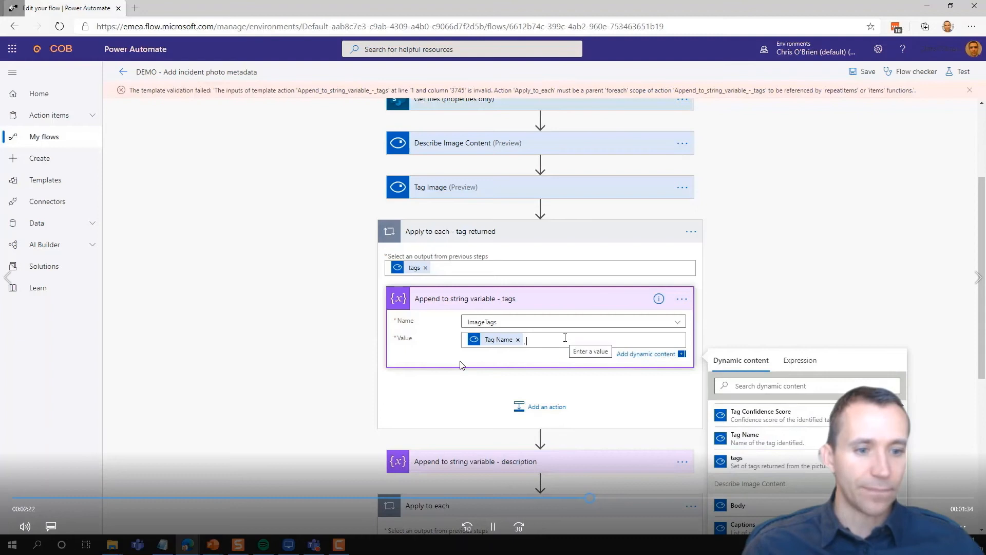
click(867, 71)
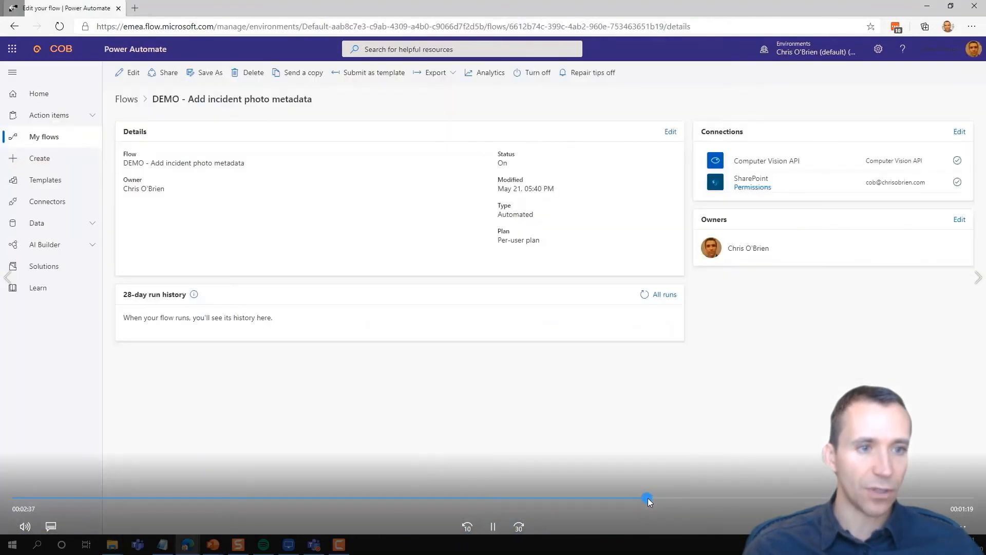
Step: Check road-traffic-accident-5.jpg in IncidentPictures, then go to the flow's run history
click(711, 7)
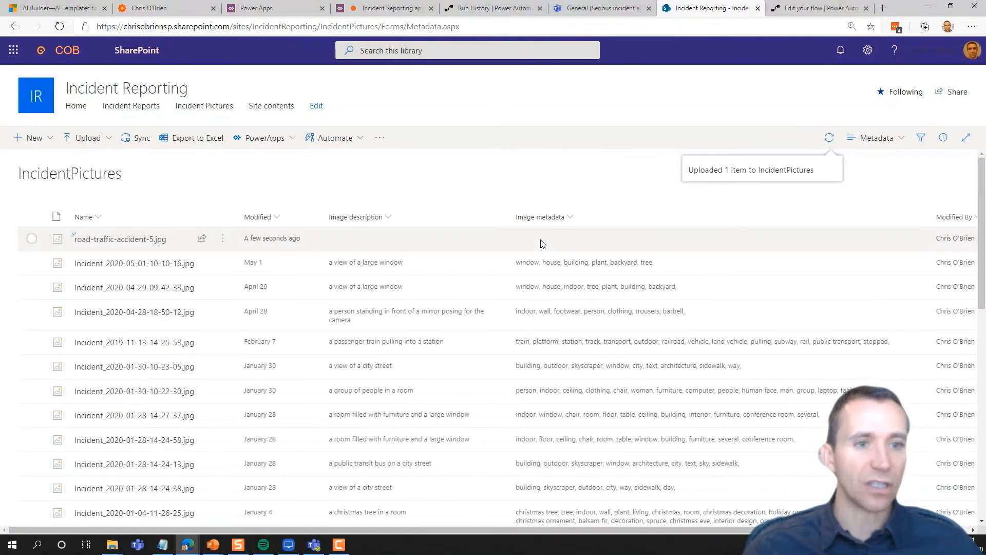
mouse_move(555, 112)
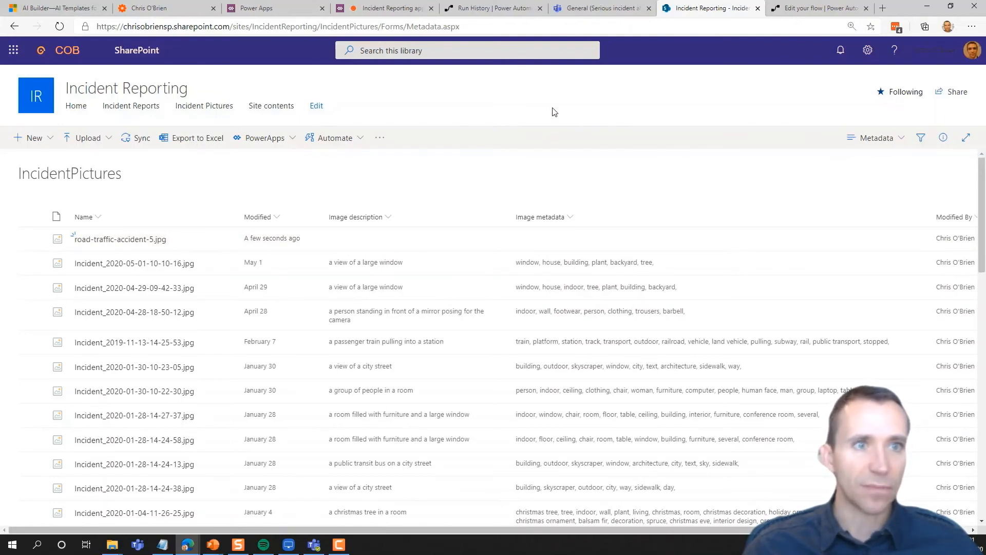
click(493, 8)
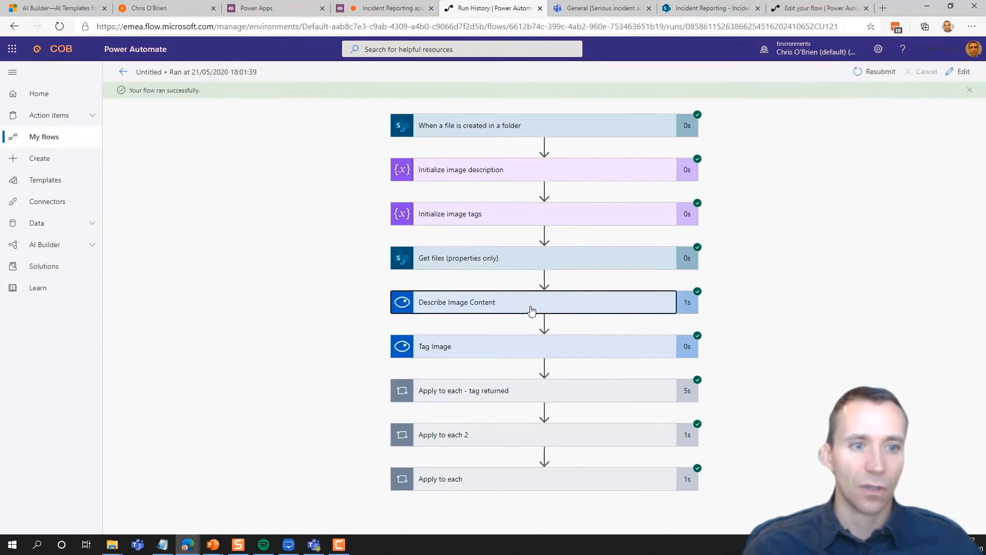
Step: Review the Describe Image Content output 'a car driving down a busy street' and returned tags
click(533, 302)
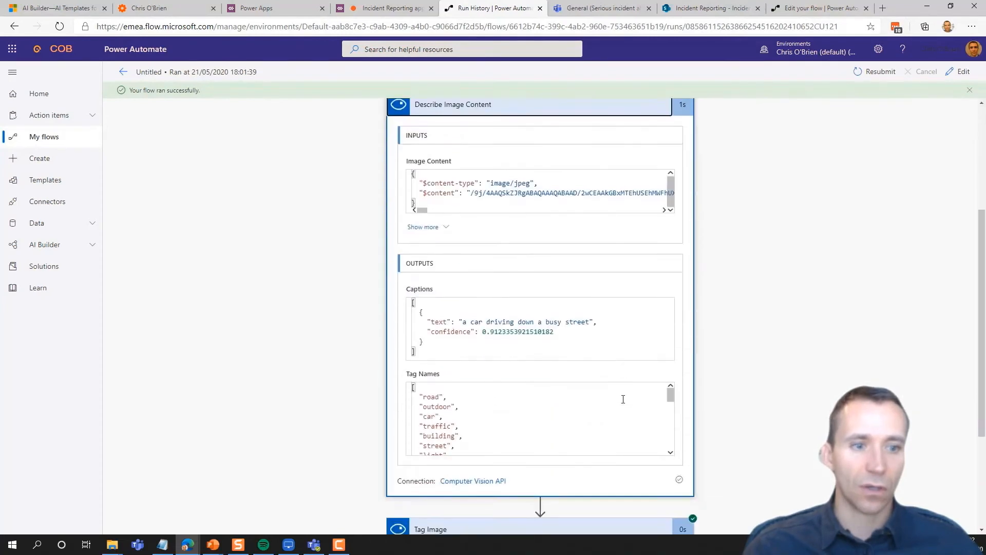
scroll(down, 3)
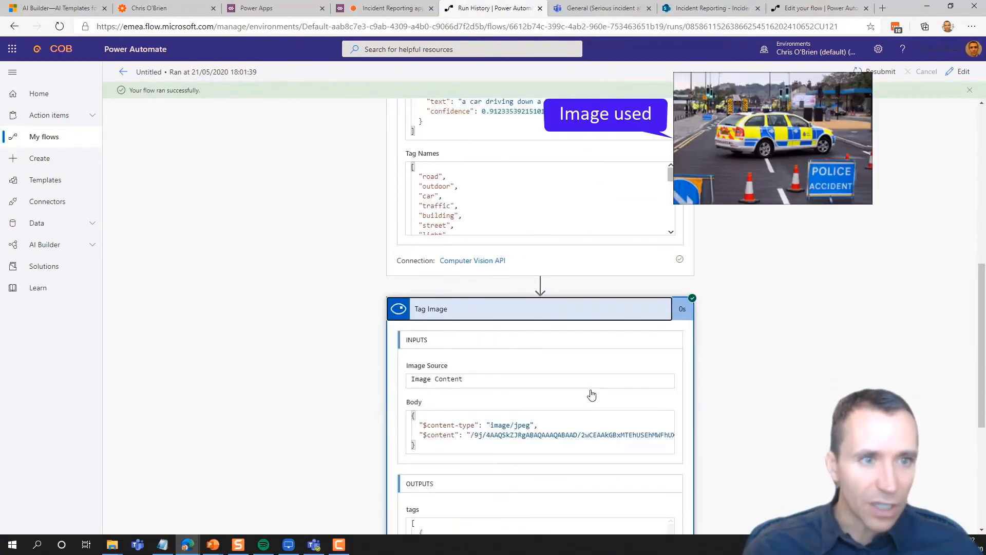
scroll(down, 3)
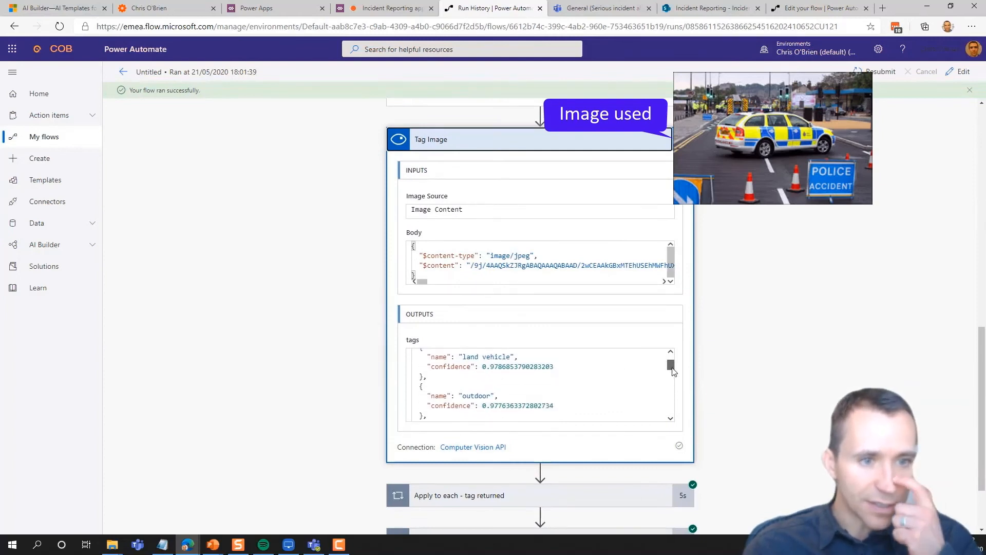
scroll(down, 3)
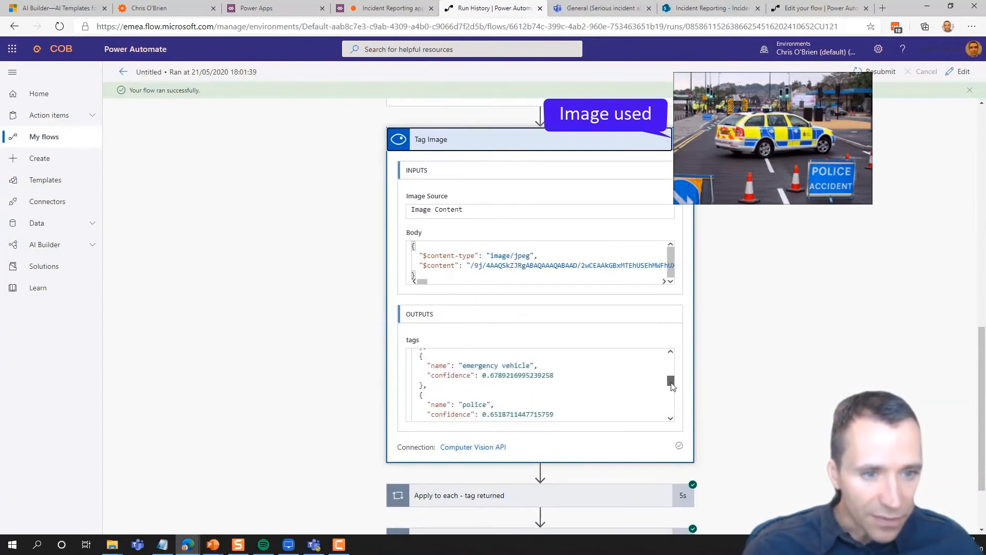
scroll(down, 3)
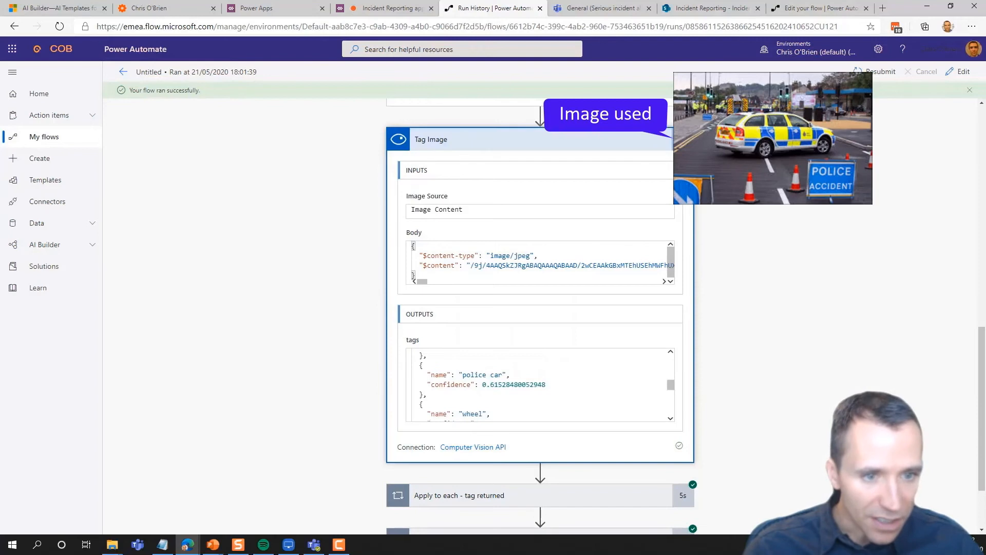
click(711, 7)
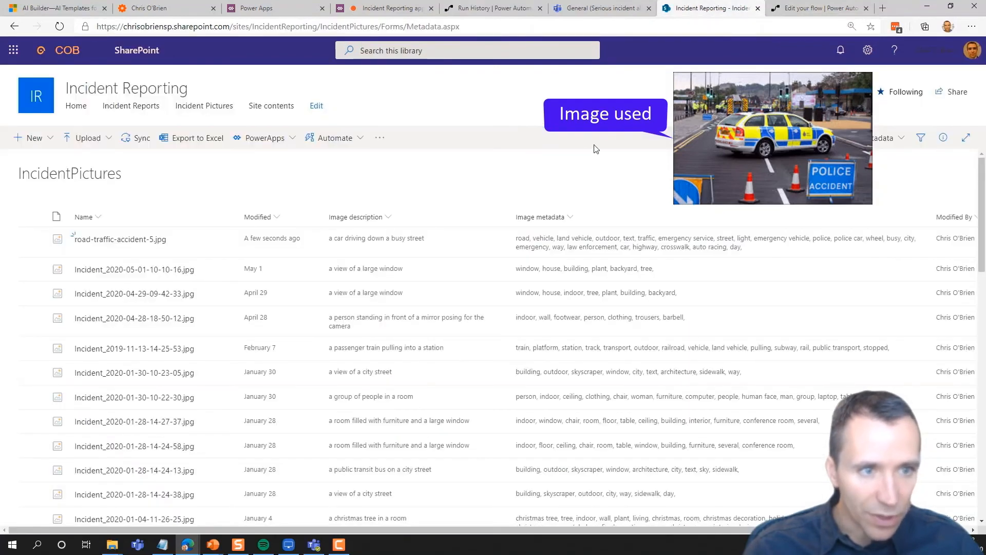
mouse_move(572, 157)
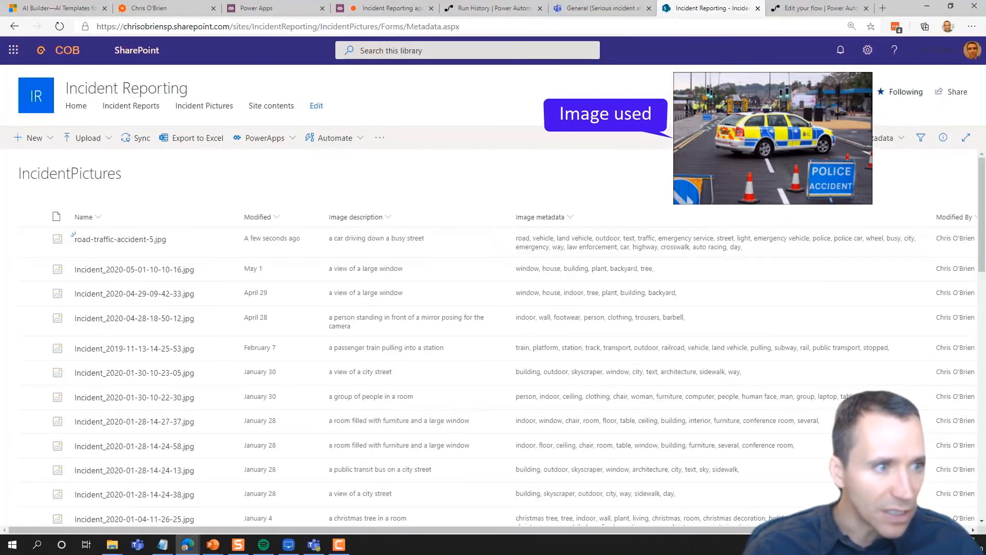
Step: Review the file's generated description and tags, then return to the run details
click(494, 8)
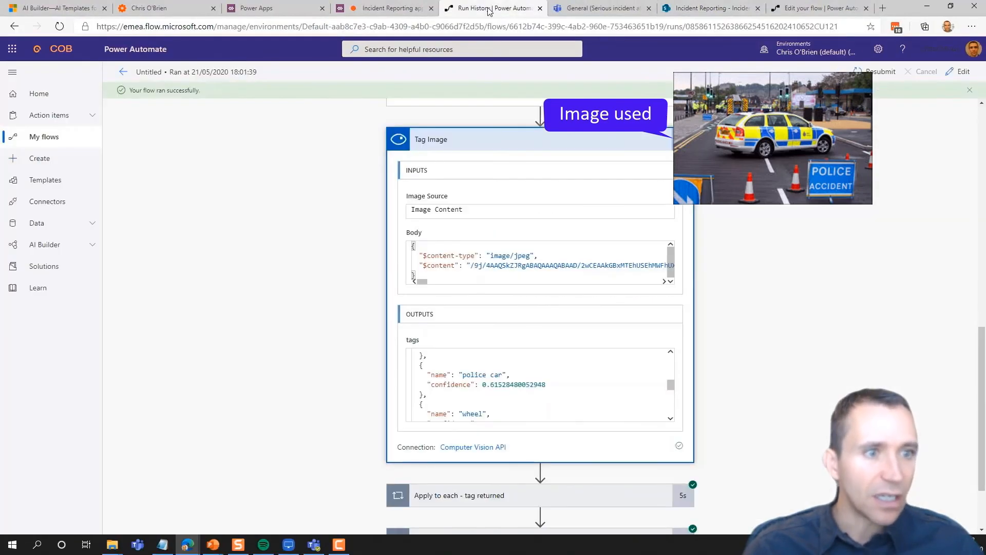
Step: Verify Update file properties wrote the description and tags to item 102, then return to SharePoint
scroll(down, 3)
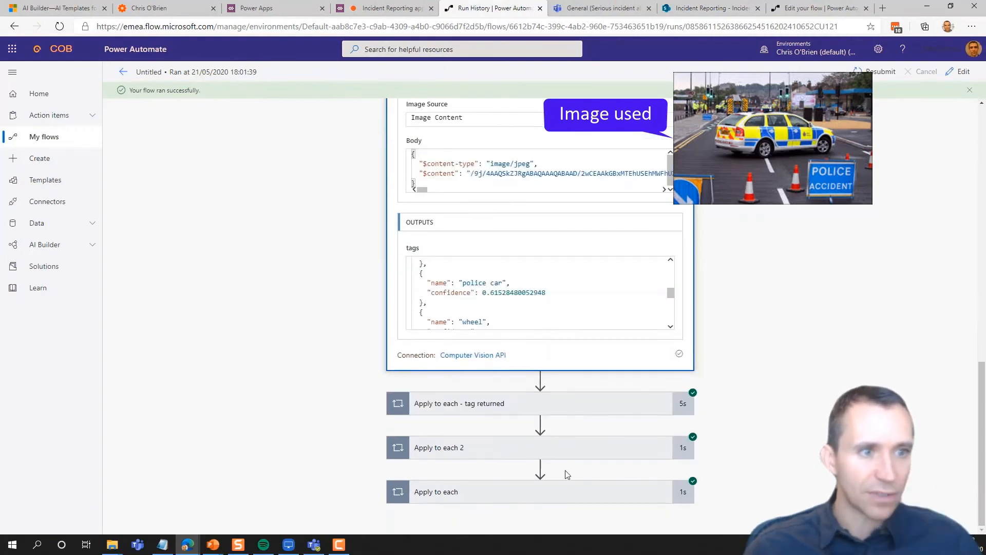
click(437, 491)
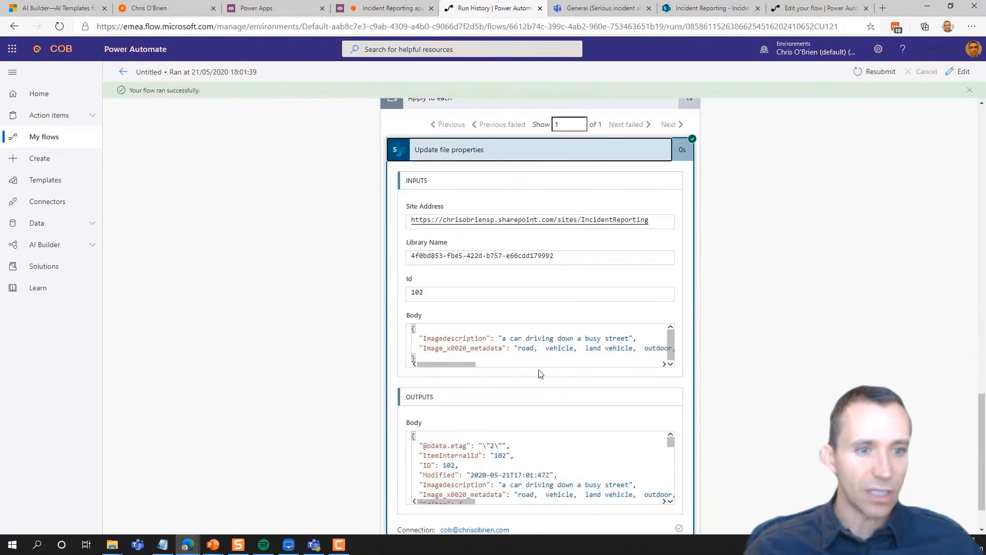
scroll(down, 3)
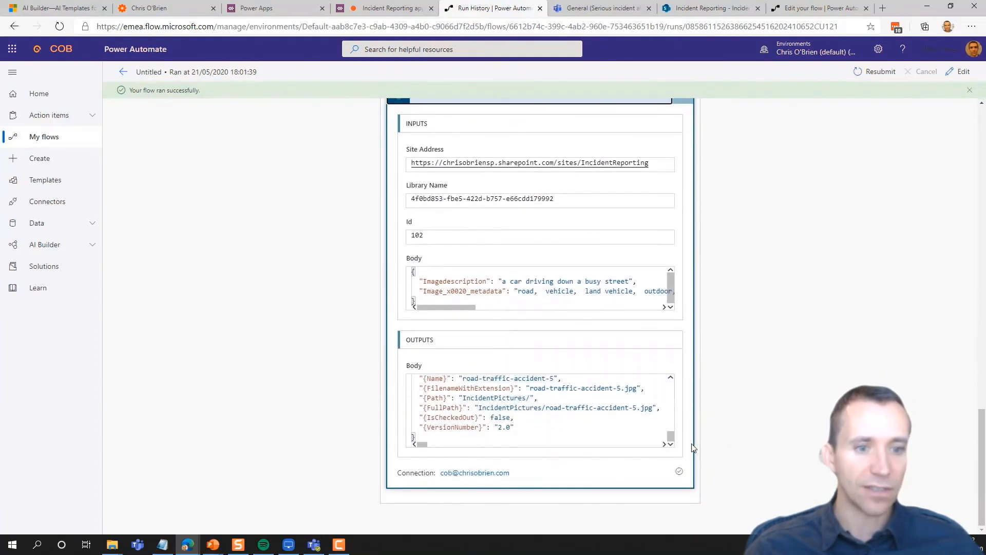
scroll(up, 3)
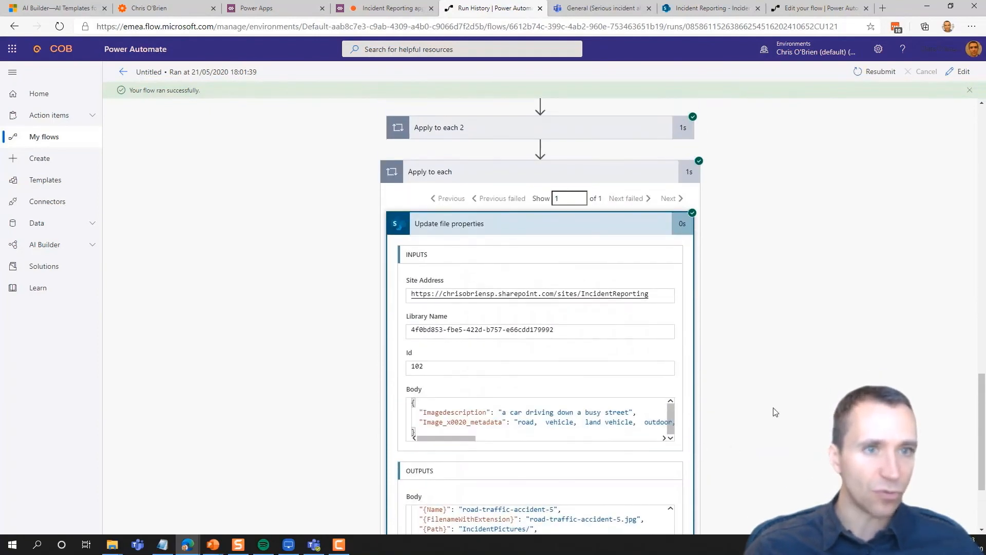
click(710, 7)
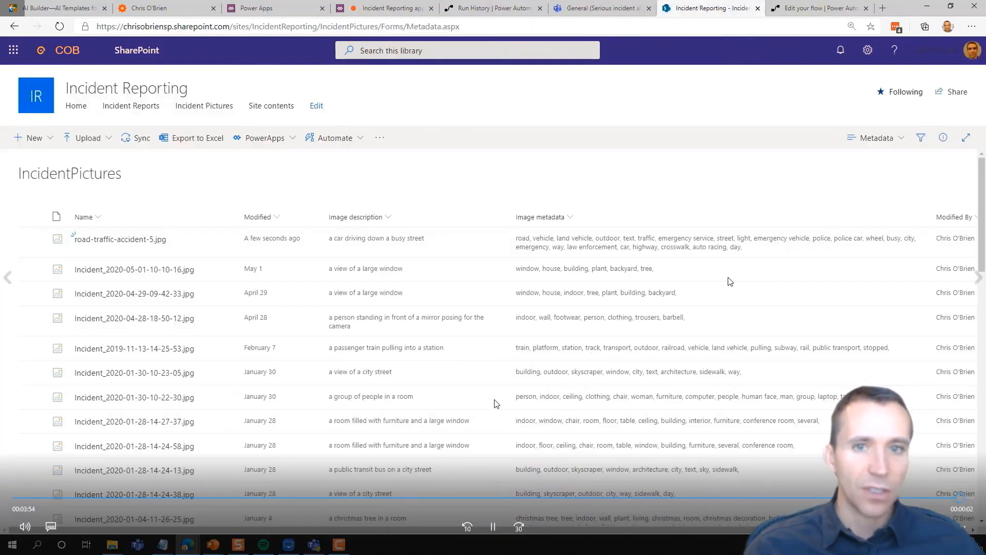